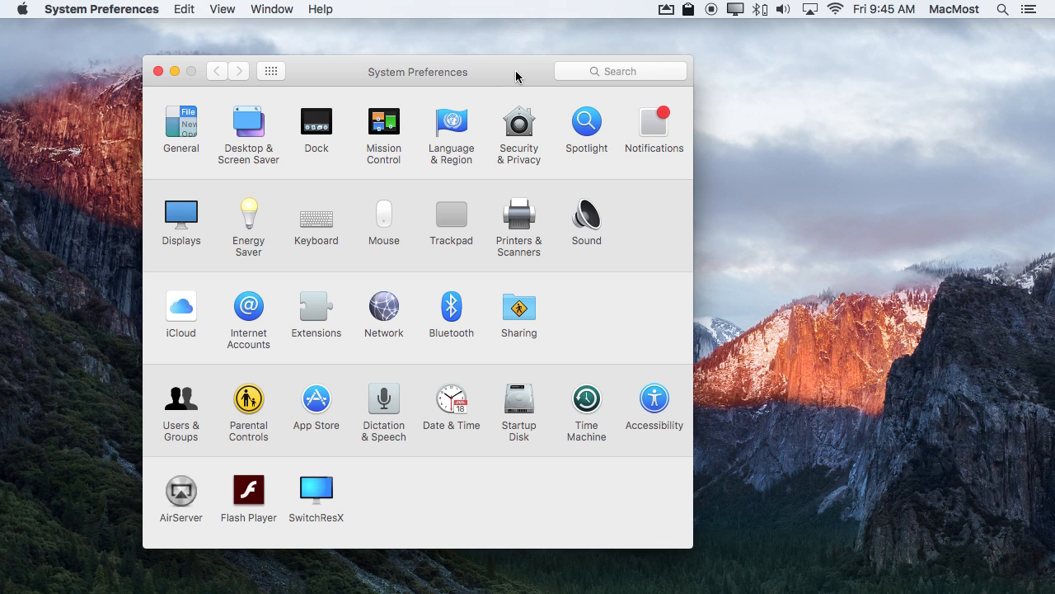
pyautogui.moveTo(316, 241)
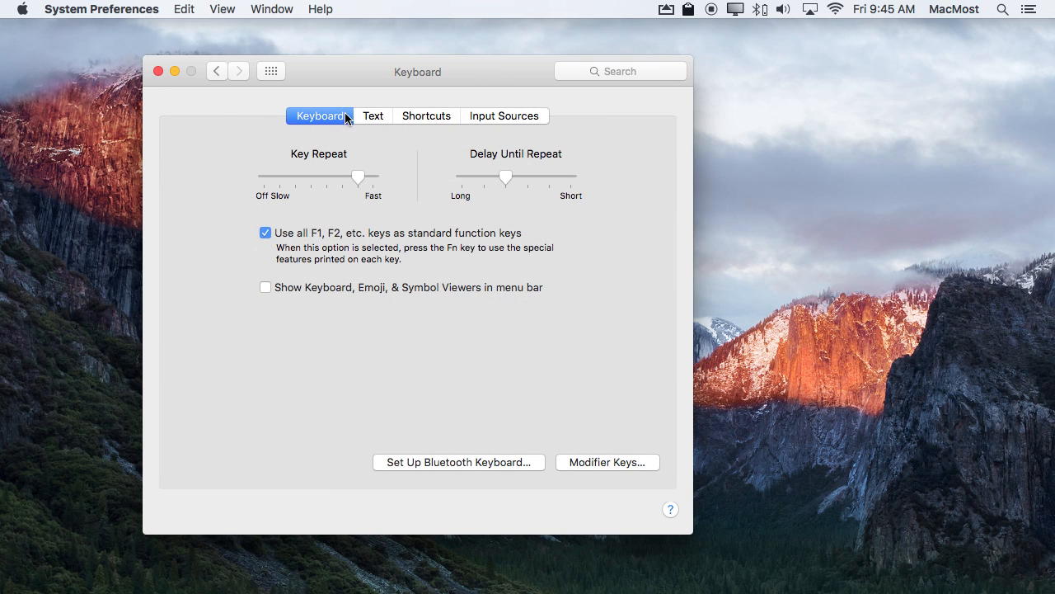
# - Show the Keyboard preferences' Shortcuts list
pyautogui.click(425, 115)
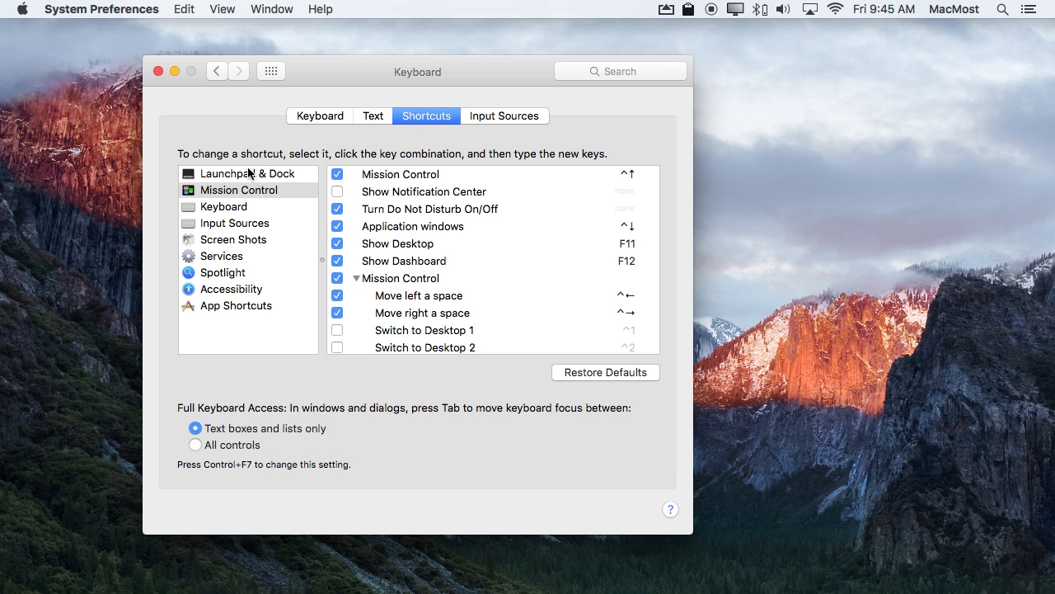
pyautogui.moveTo(234, 224)
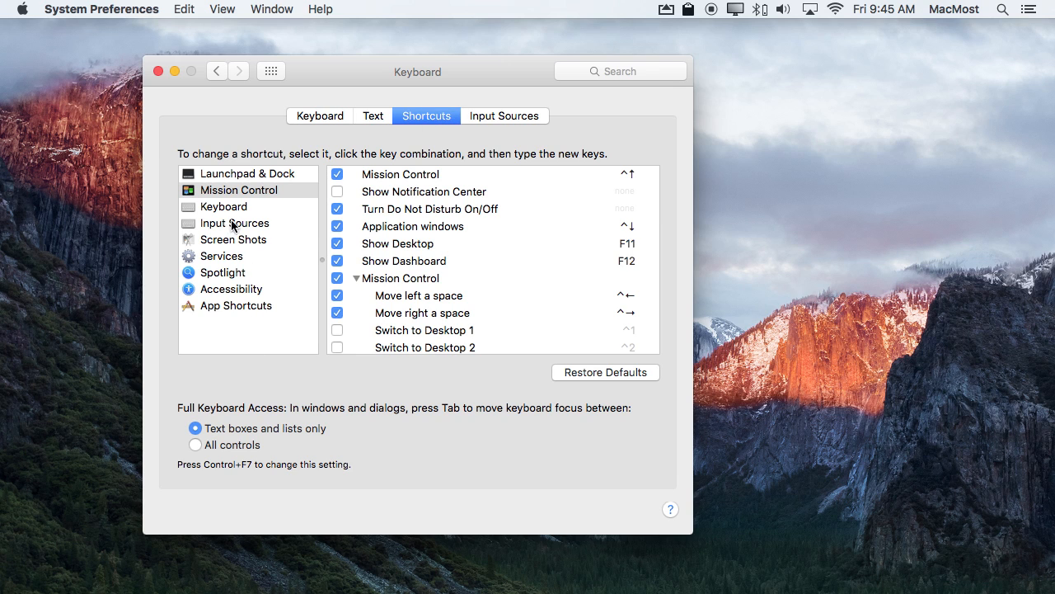
# - Select the Screen Shots category to list its four screenshot shortcuts
pyautogui.click(234, 239)
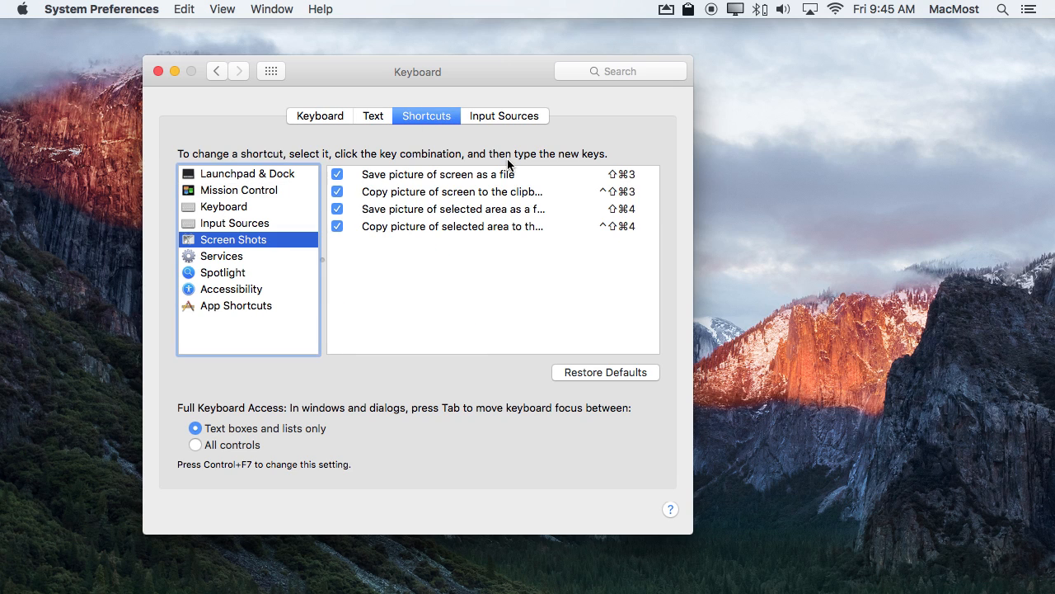
pyautogui.moveTo(627, 221)
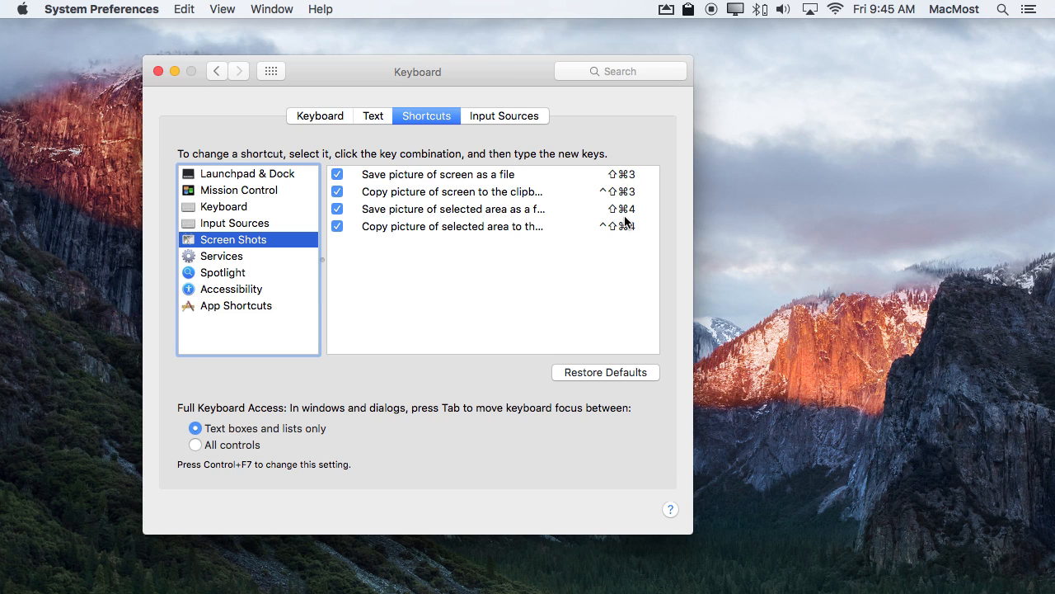
pyautogui.moveTo(449, 233)
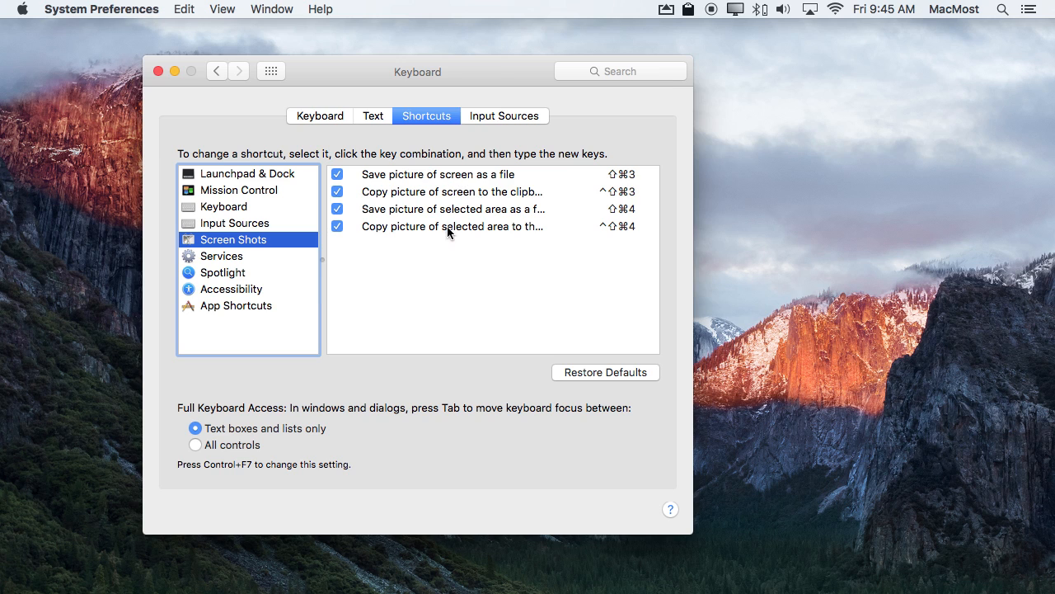
pyautogui.moveTo(509, 208)
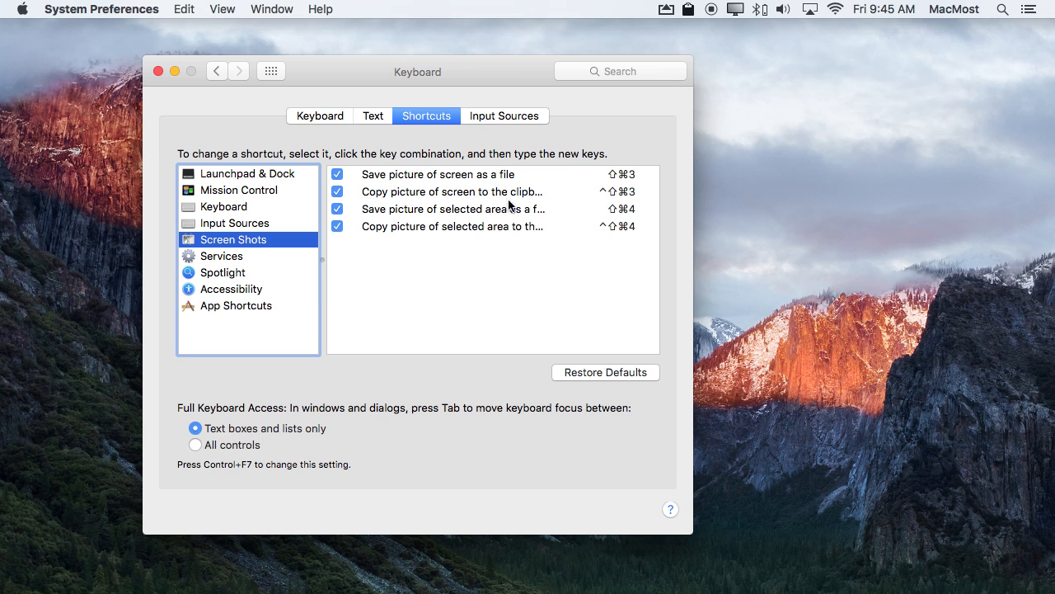
pyautogui.moveTo(510, 231)
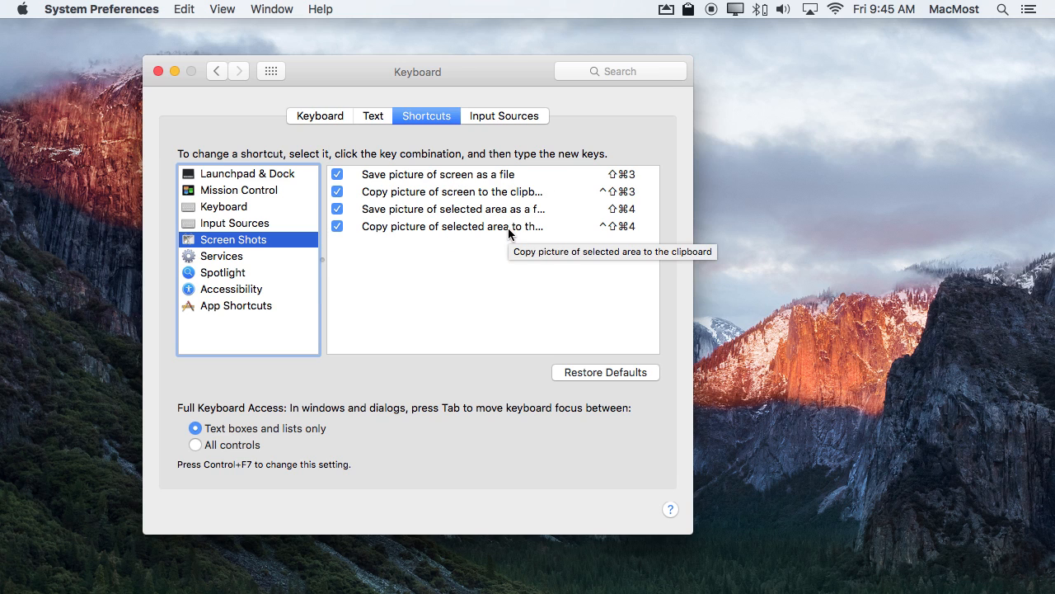
pyautogui.moveTo(495, 192)
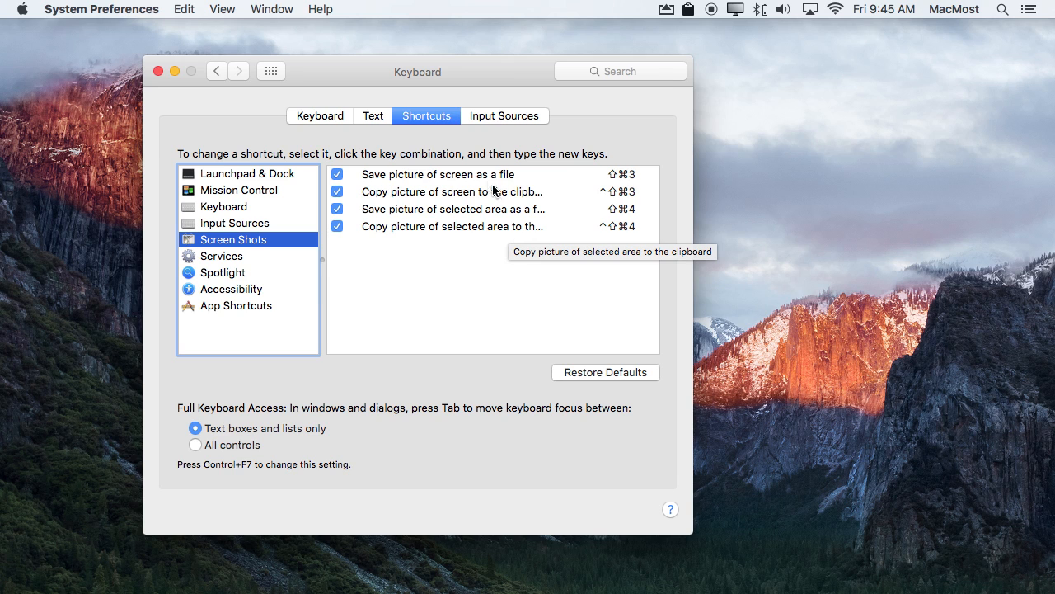
pyautogui.moveTo(602, 186)
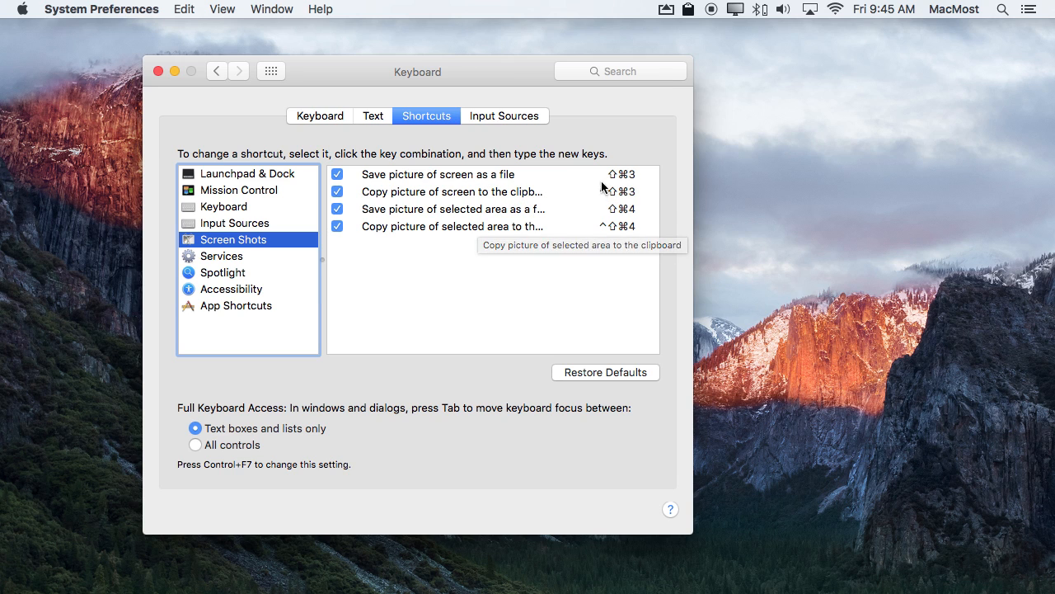
pyautogui.moveTo(458, 185)
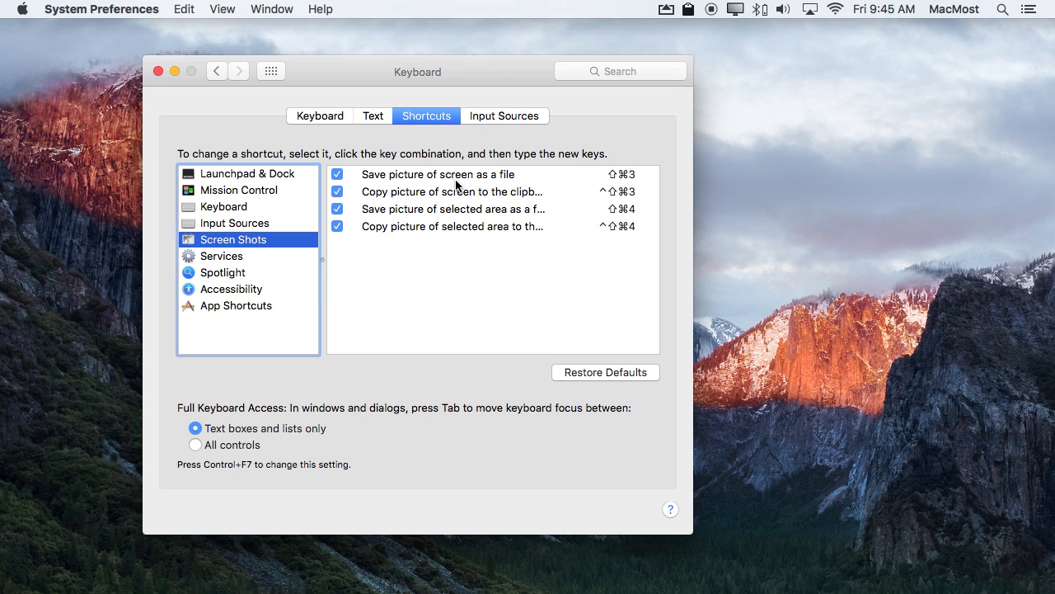
pyautogui.moveTo(616, 178)
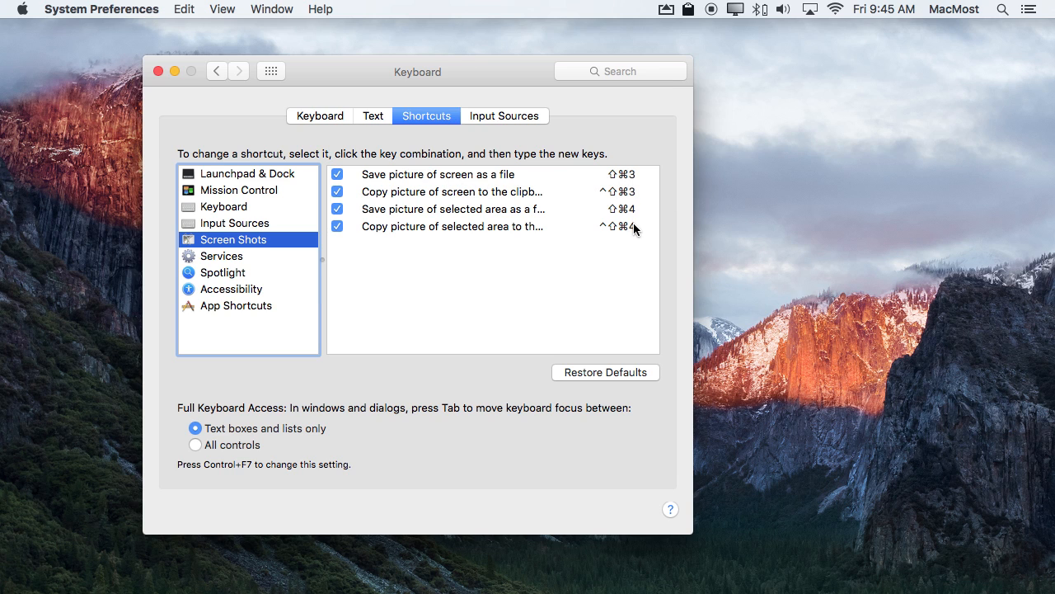
pyautogui.moveTo(416, 208)
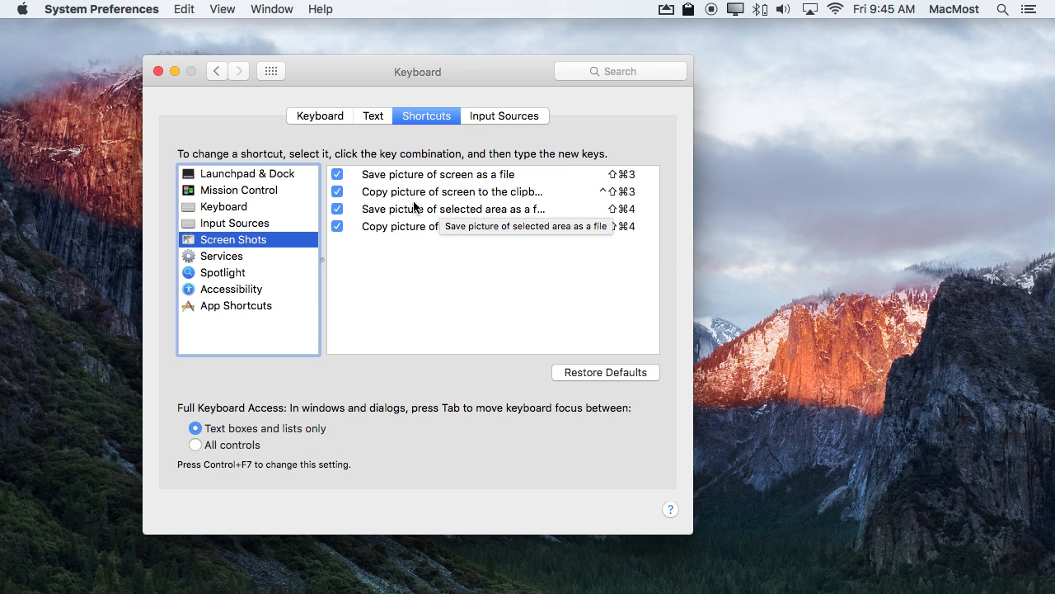
pyautogui.moveTo(483, 175)
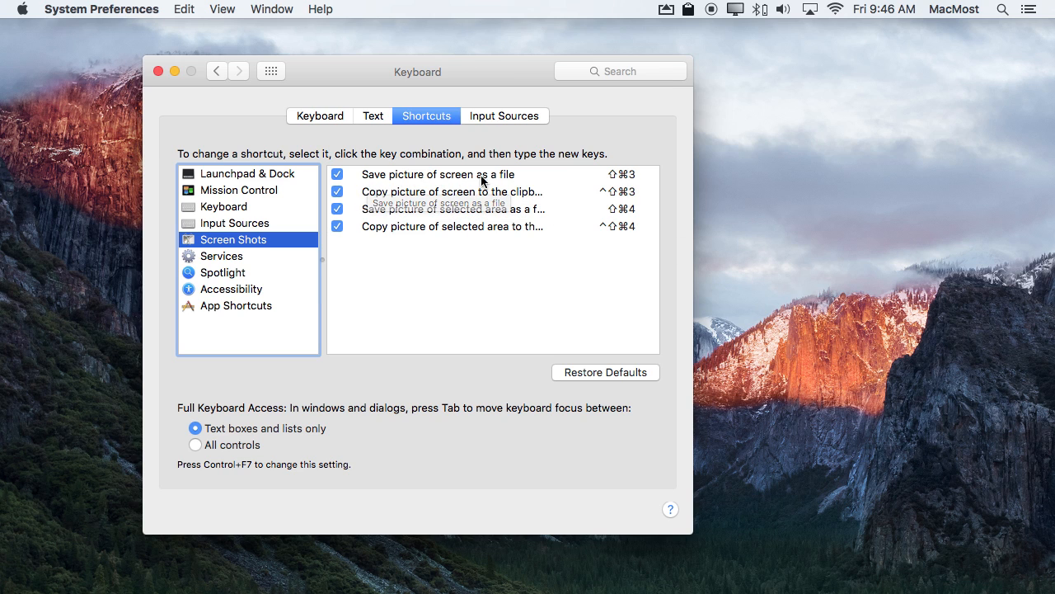
pyautogui.moveTo(610, 183)
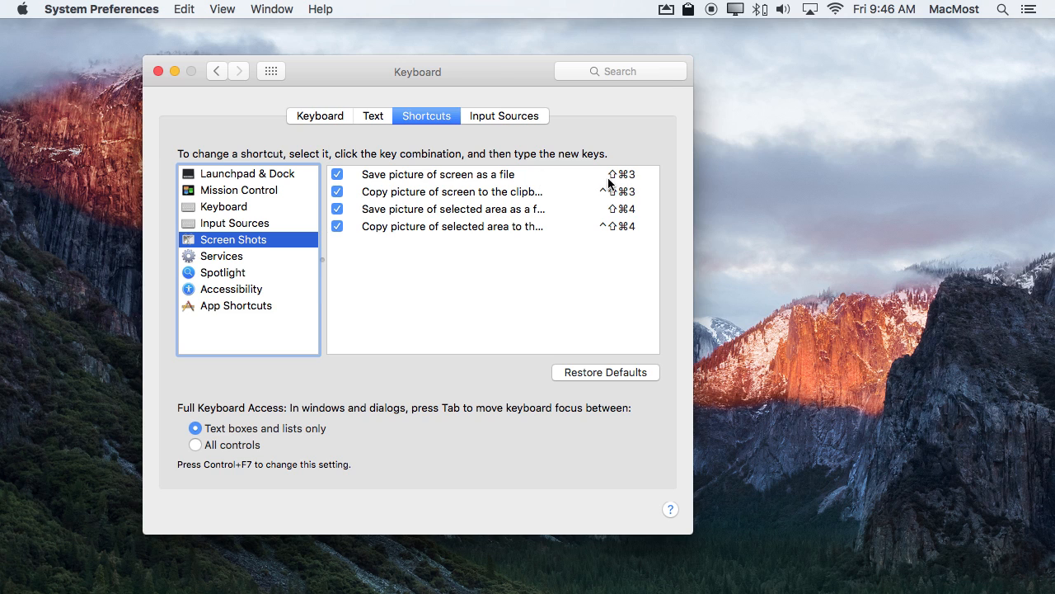
pyautogui.moveTo(635, 182)
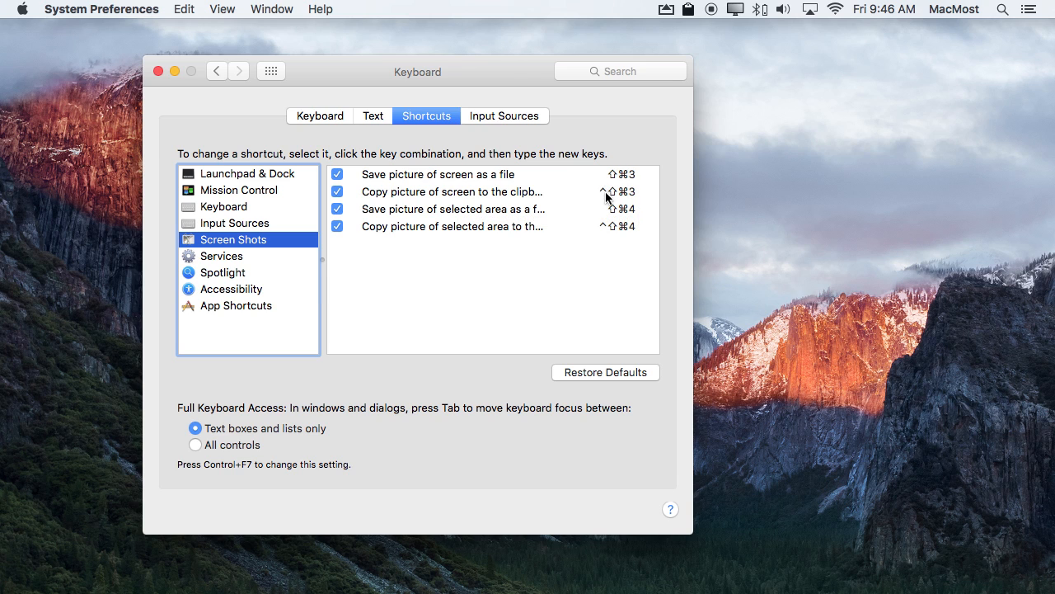
pyautogui.moveTo(626, 191)
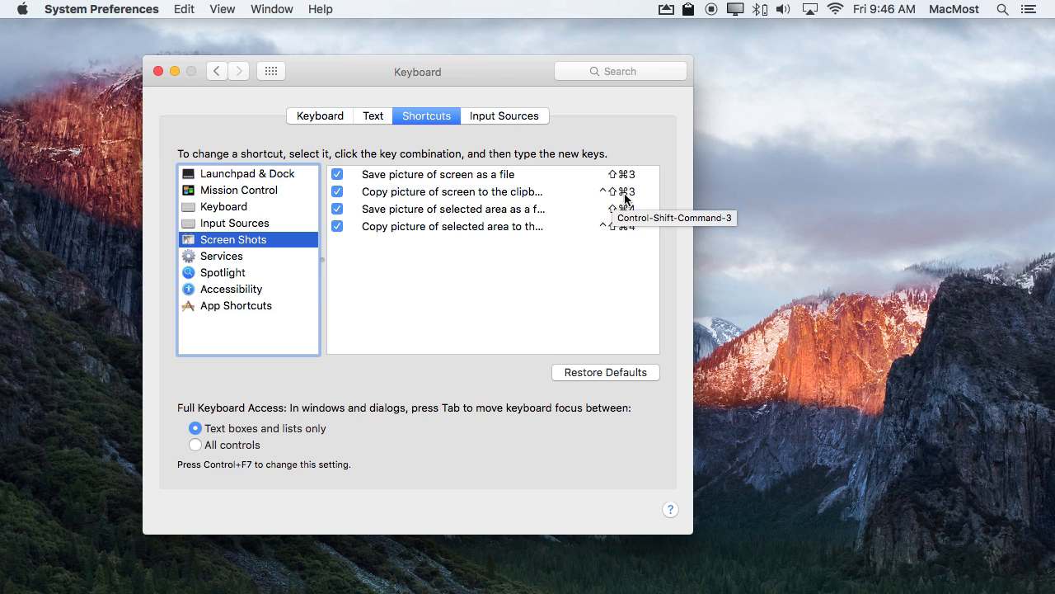
pyautogui.moveTo(475, 272)
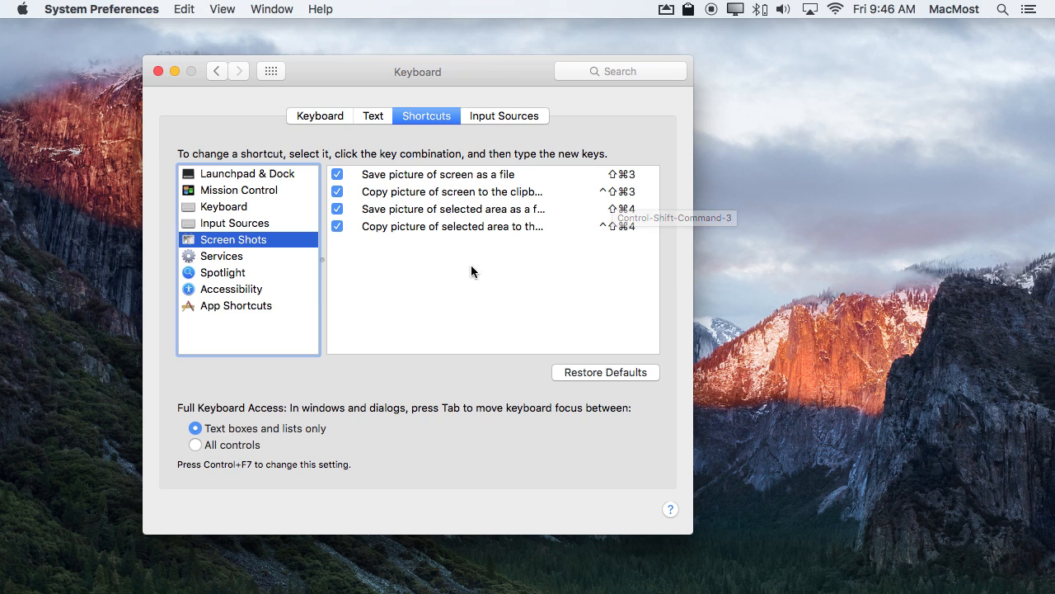
pyautogui.moveTo(578, 216)
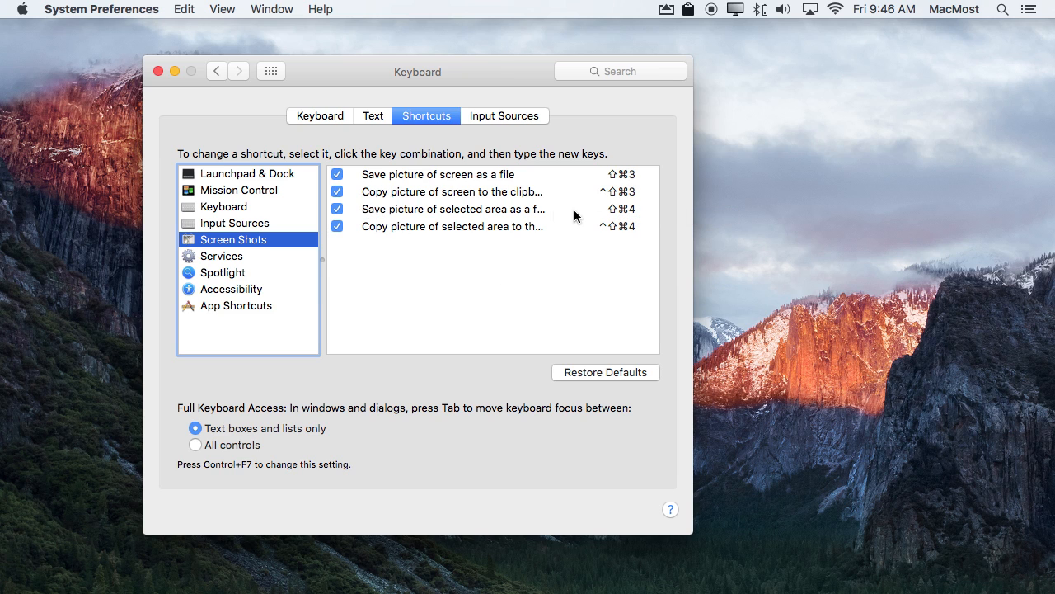
pyautogui.moveTo(636, 232)
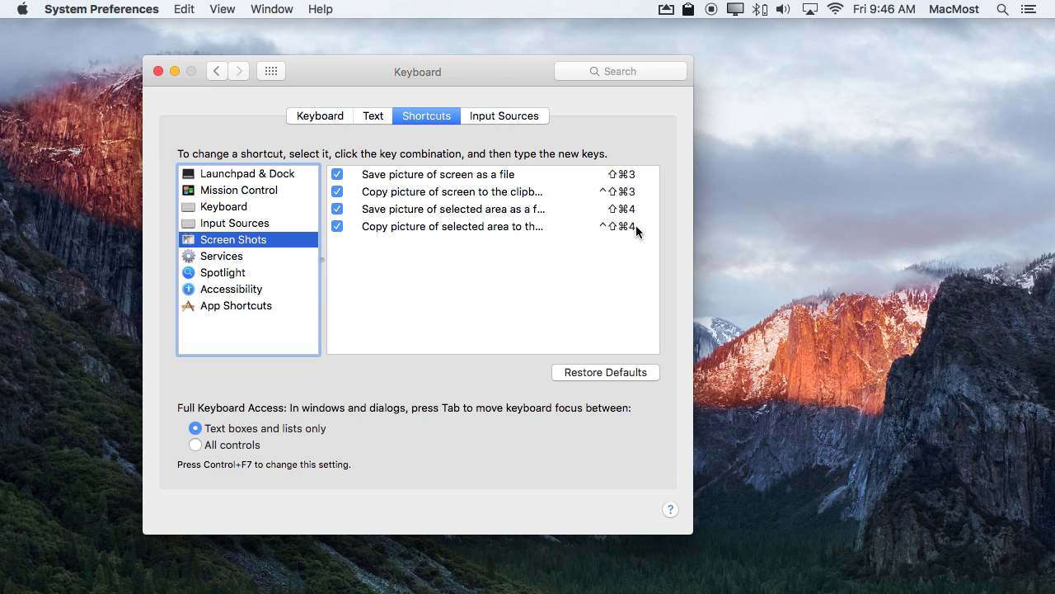
pyautogui.moveTo(402, 240)
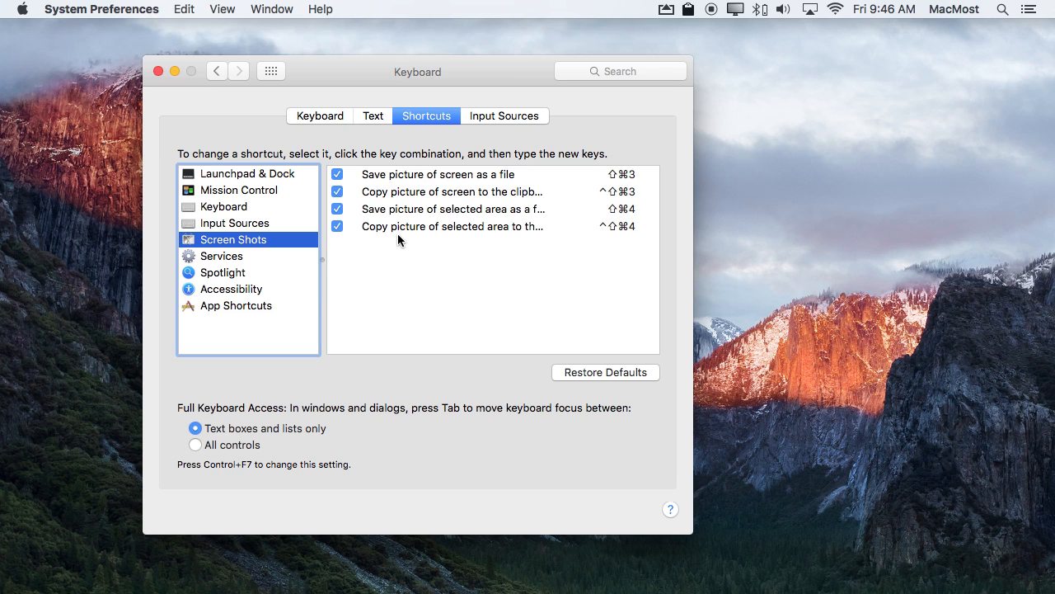
pyautogui.moveTo(519, 228)
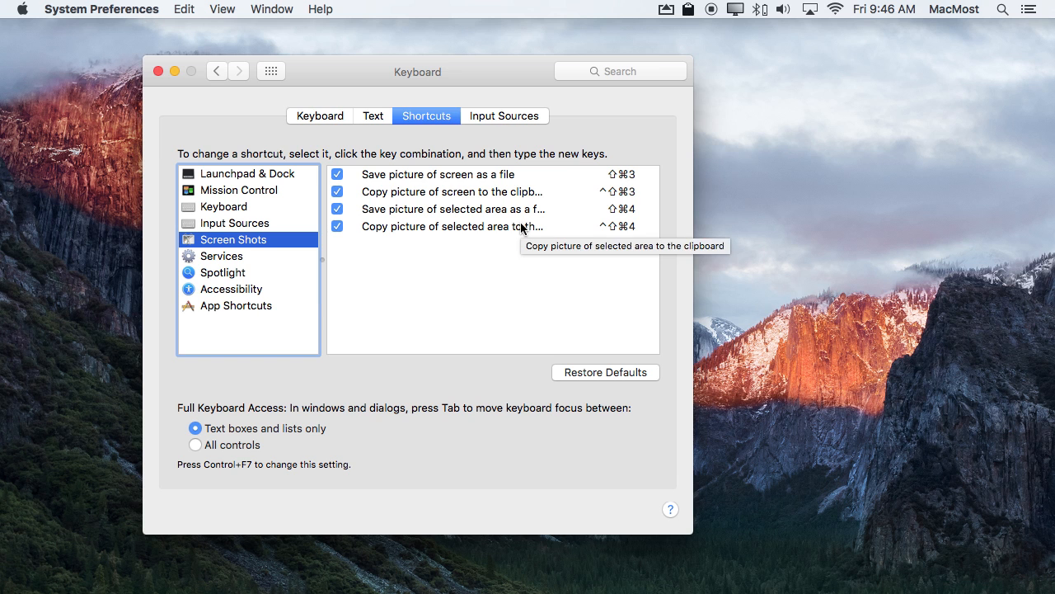
pyautogui.moveTo(356, 89)
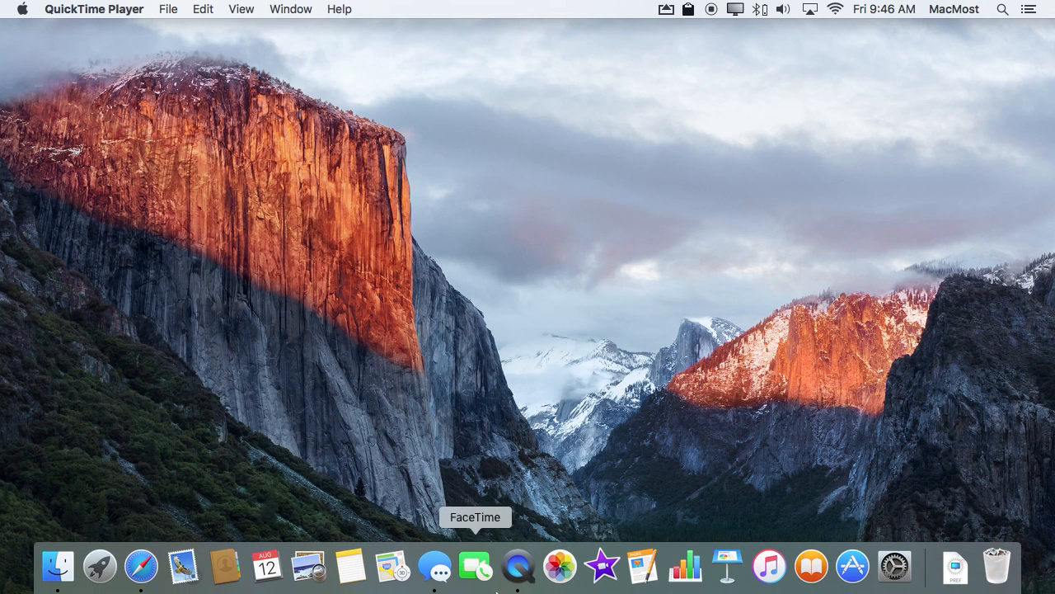
pyautogui.click(435, 566)
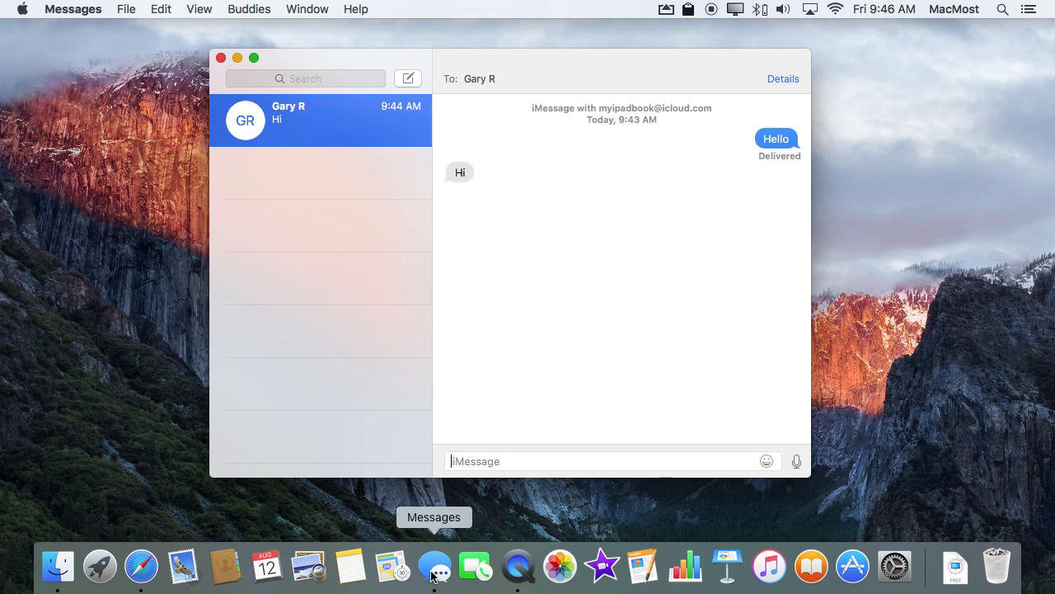
pyautogui.moveTo(517, 122)
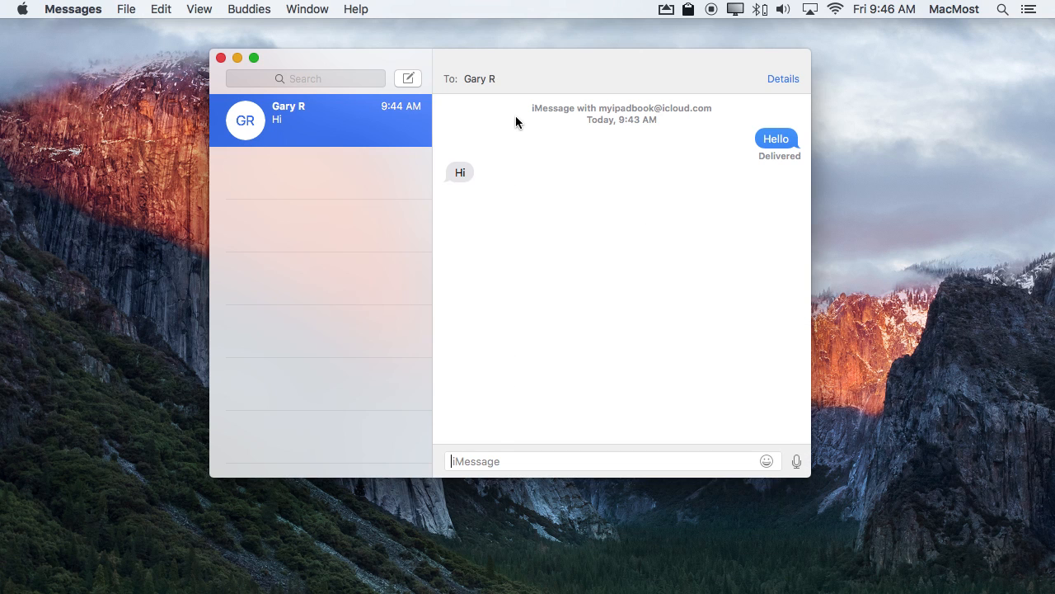
pyautogui.moveTo(504, 188)
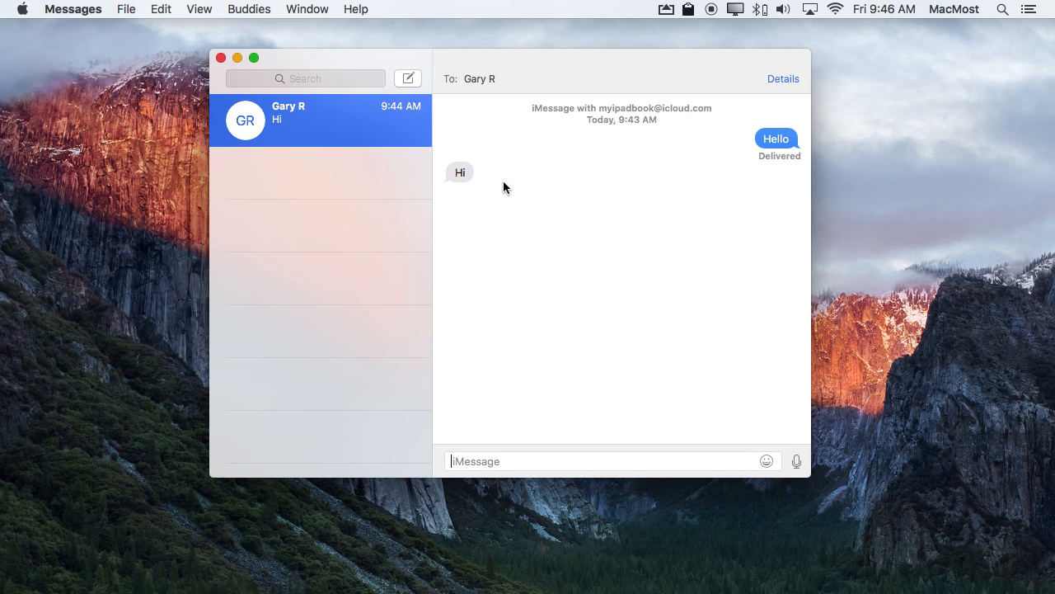
pyautogui.moveTo(534, 264)
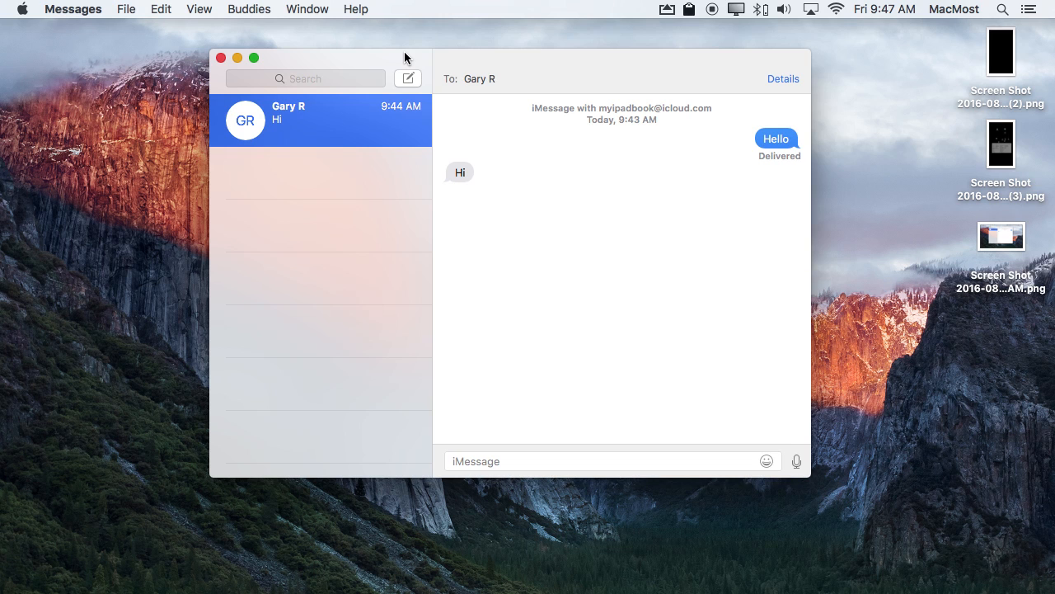
pyautogui.moveTo(981, 178)
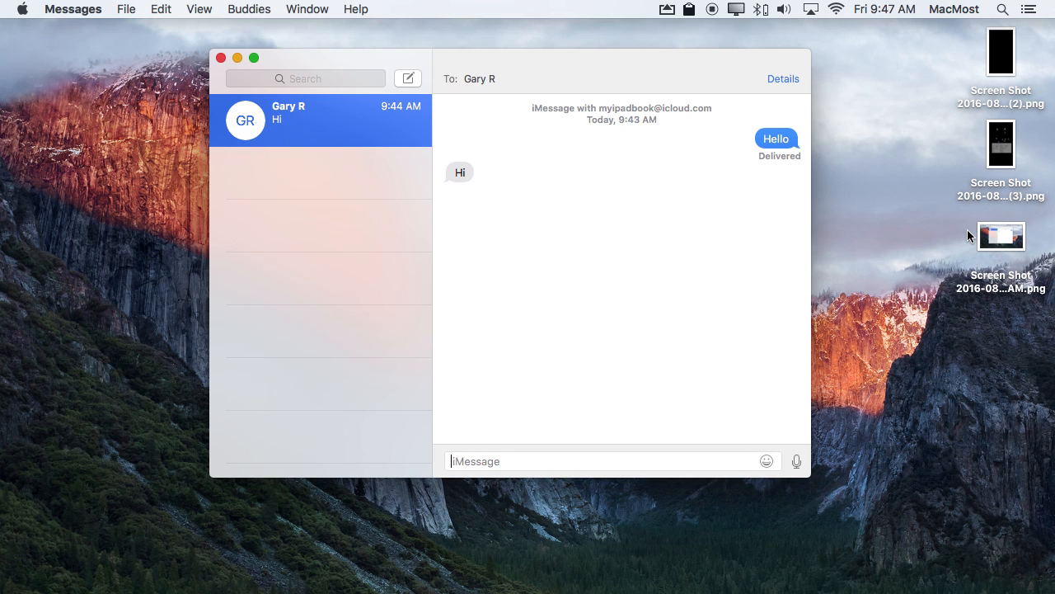
pyautogui.moveTo(953, 62)
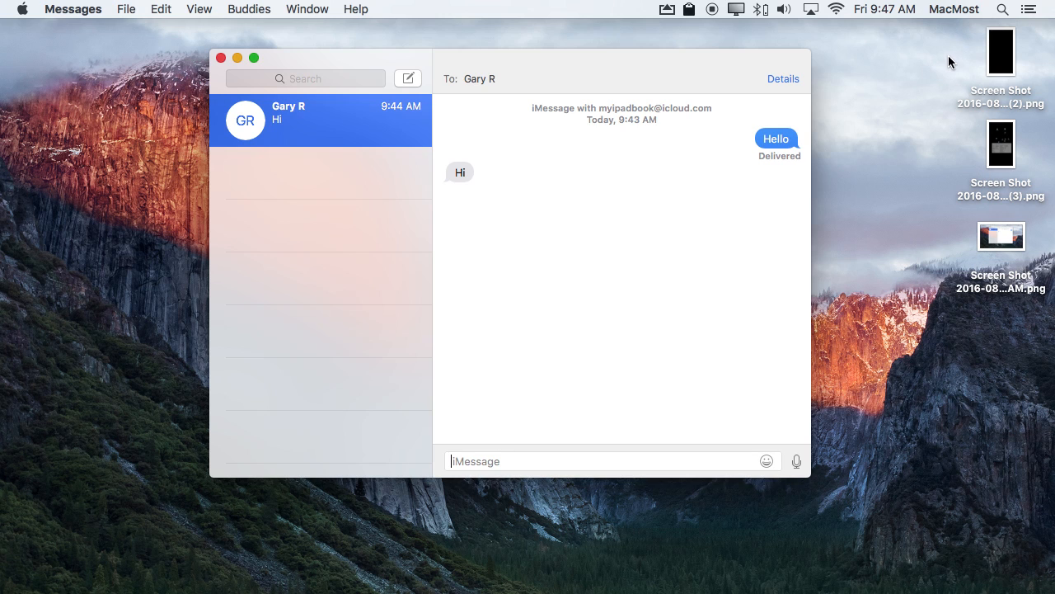
pyautogui.moveTo(1000, 235)
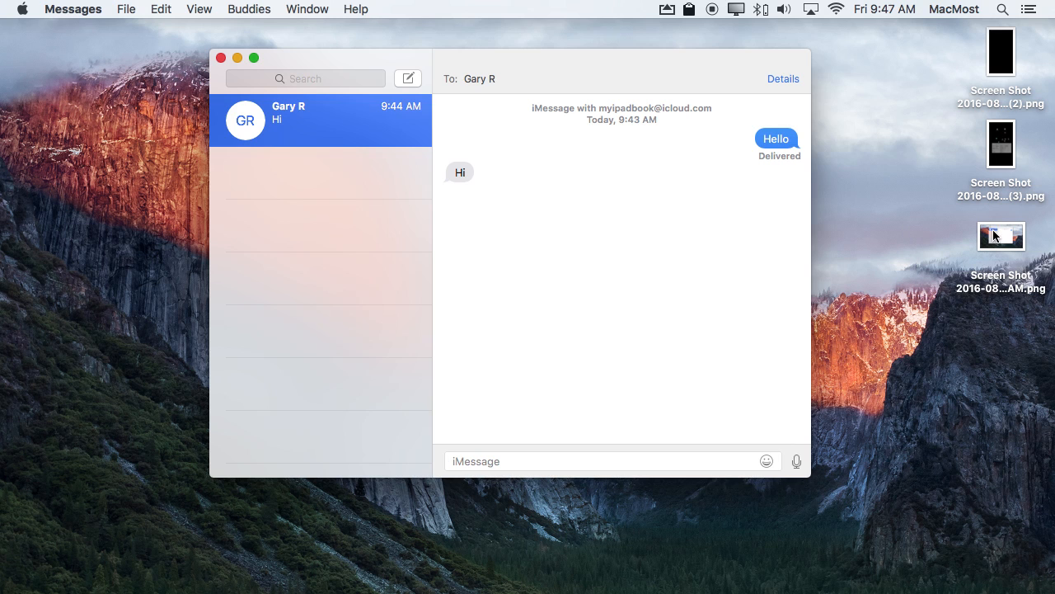
pyautogui.moveTo(966, 238)
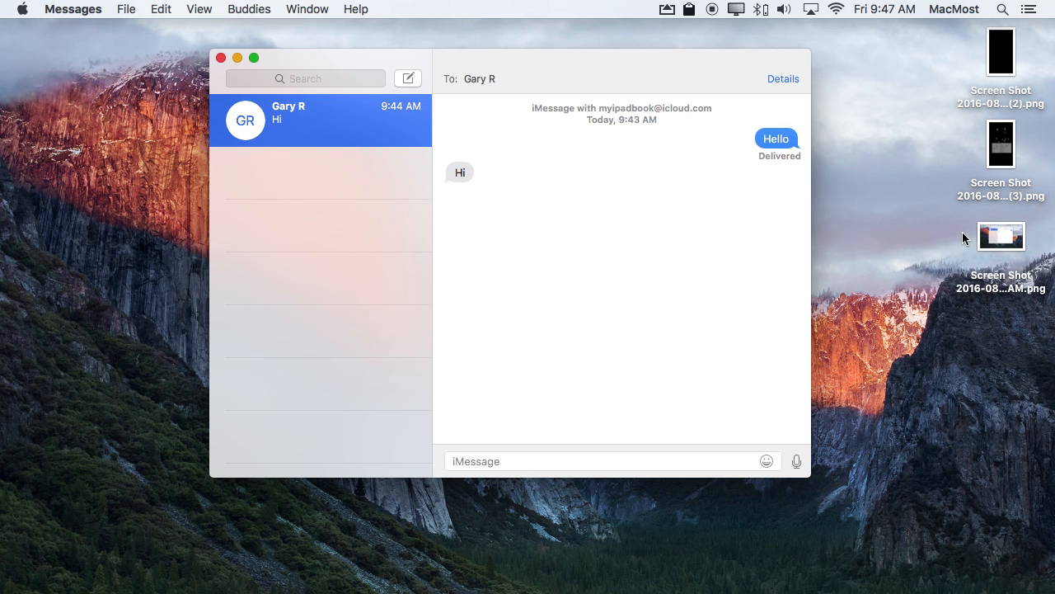
# - Quick Look the newest Messages window screenshot, then close the preview
pyautogui.click(999, 236)
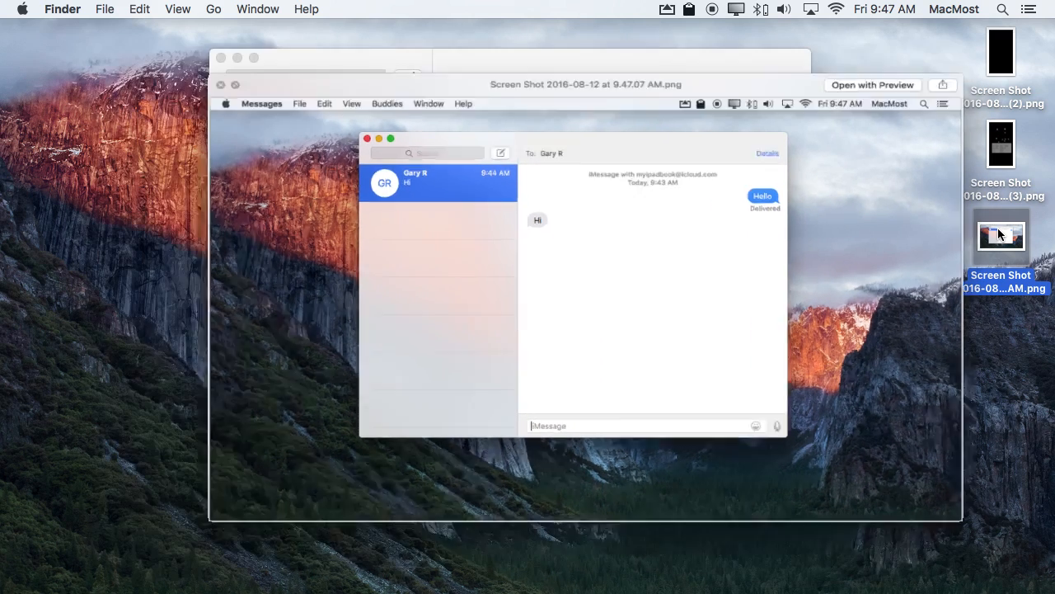
pyautogui.click(220, 84)
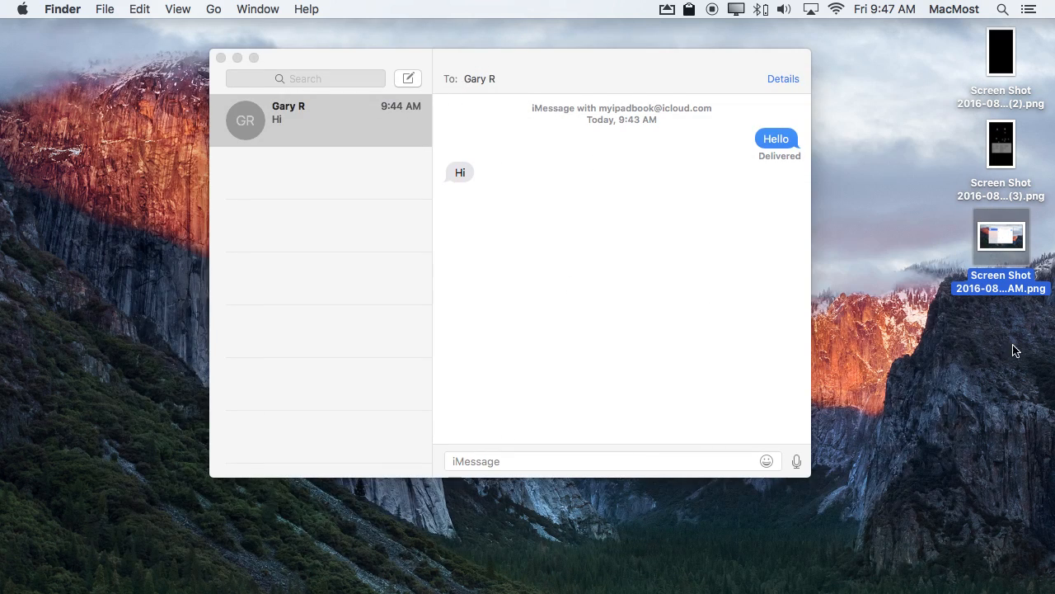
pyautogui.moveTo(958, 87)
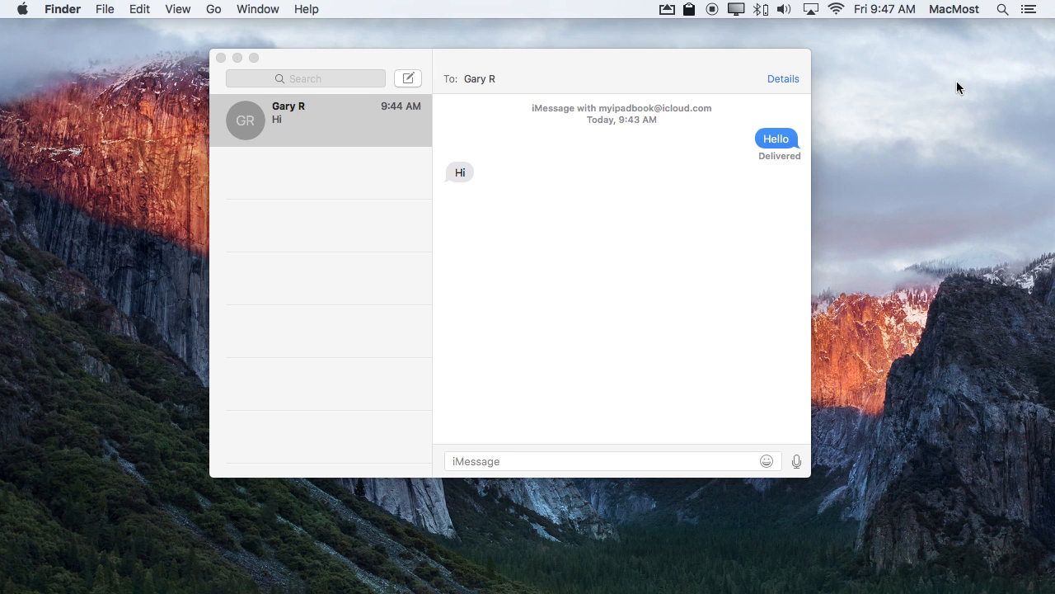
pyautogui.moveTo(727, 567)
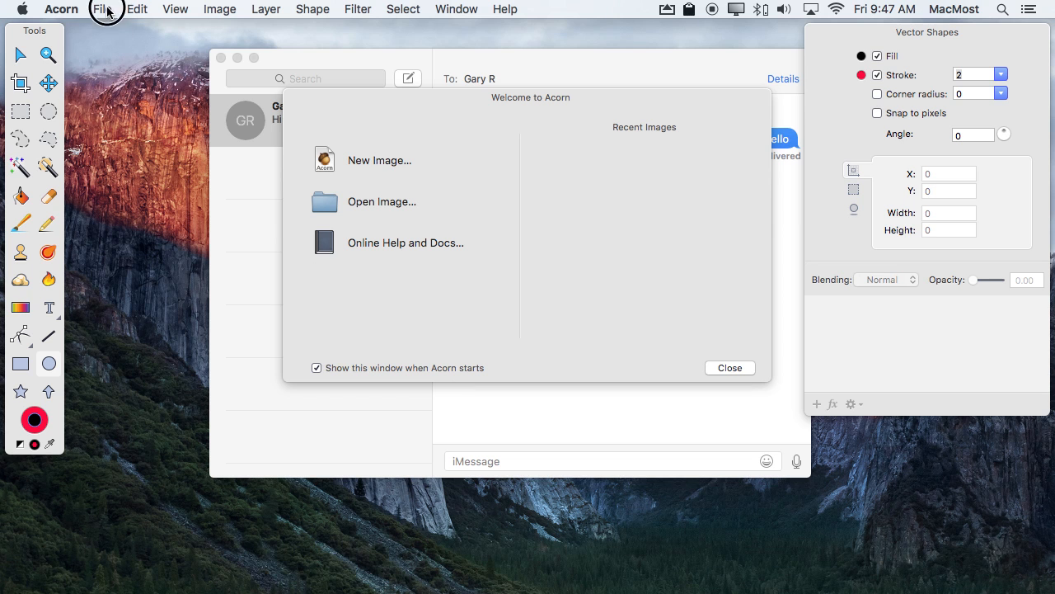
# - Create a new Acorn image from the clipboard screenshot via File > New from Clipboard
pyautogui.click(103, 10)
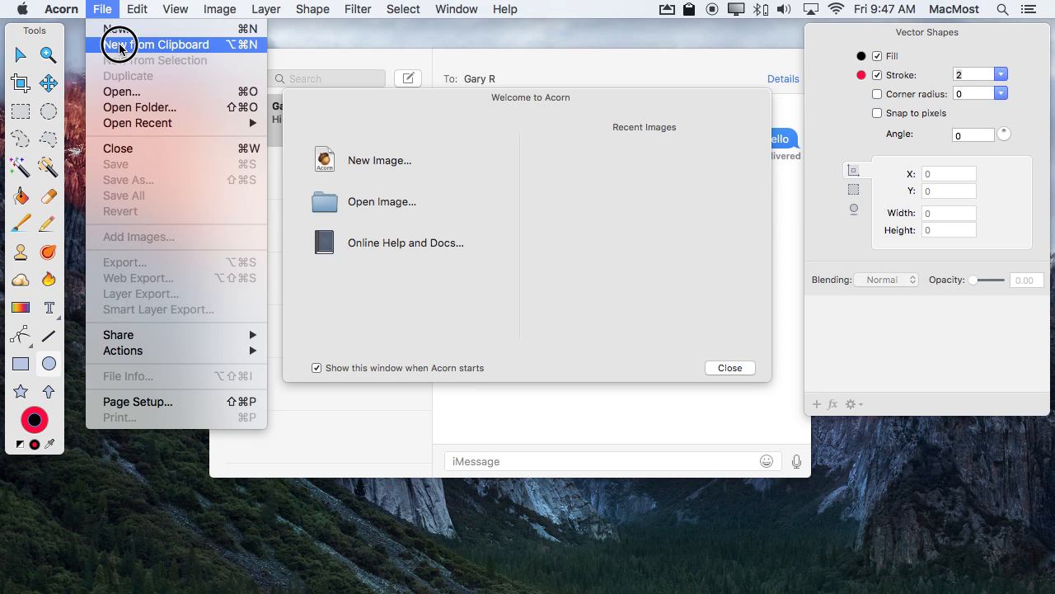
pyautogui.click(159, 45)
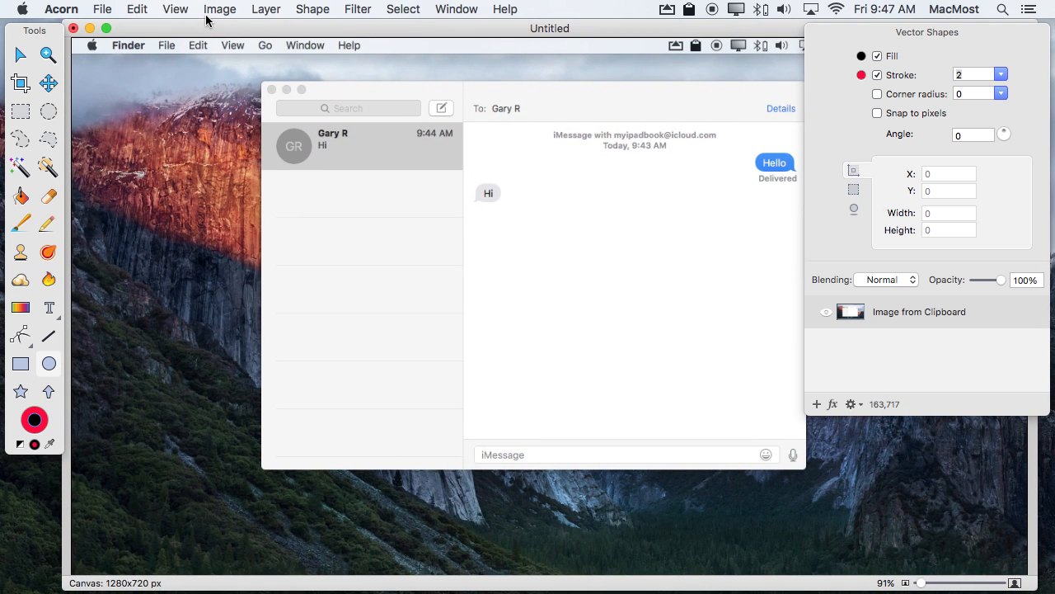
pyautogui.moveTo(277, 152)
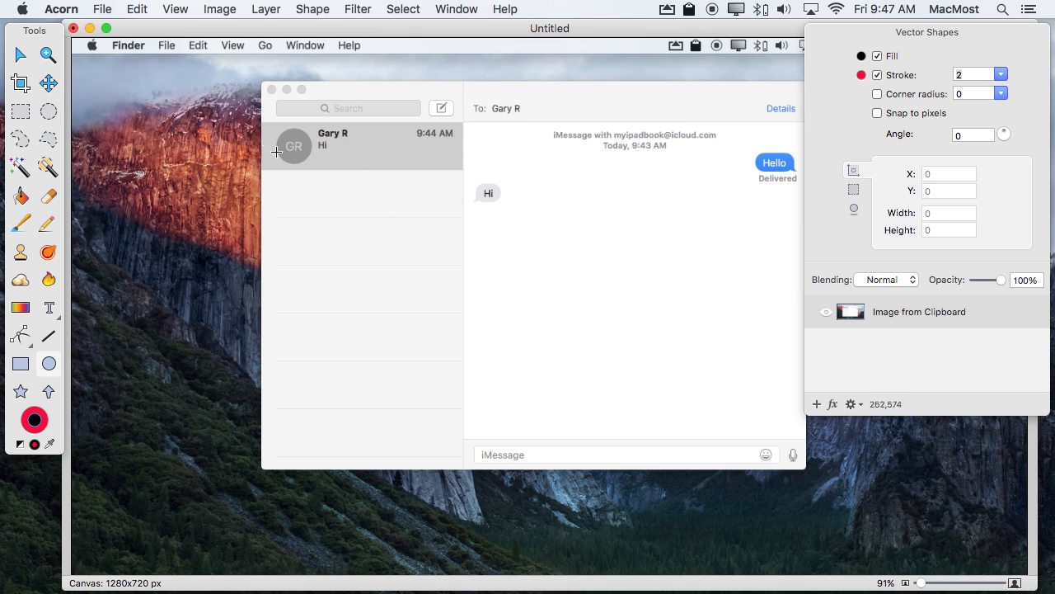
pyautogui.moveTo(460, 196)
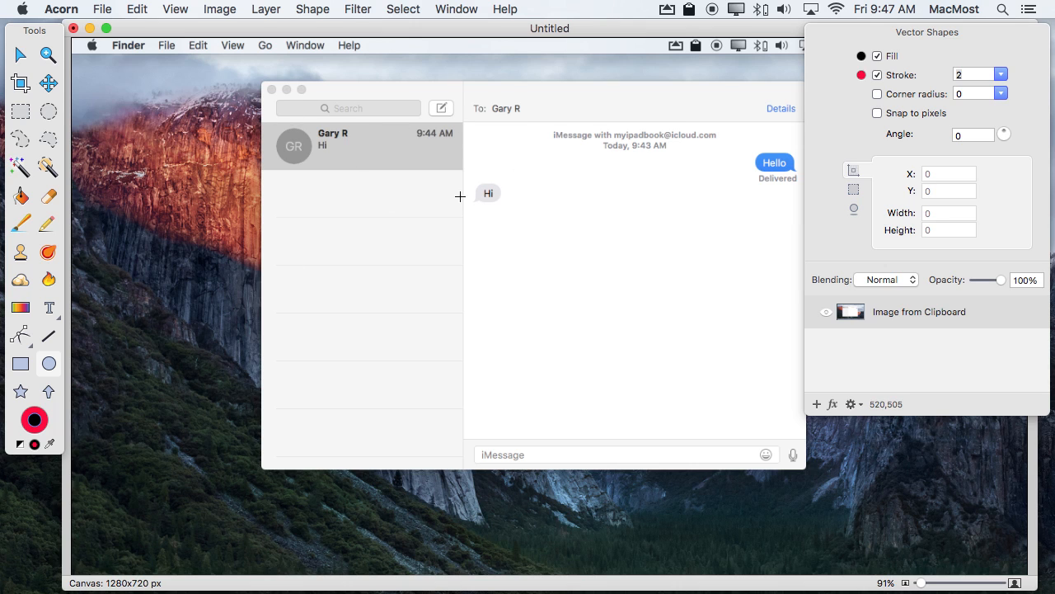
pyautogui.moveTo(280, 125)
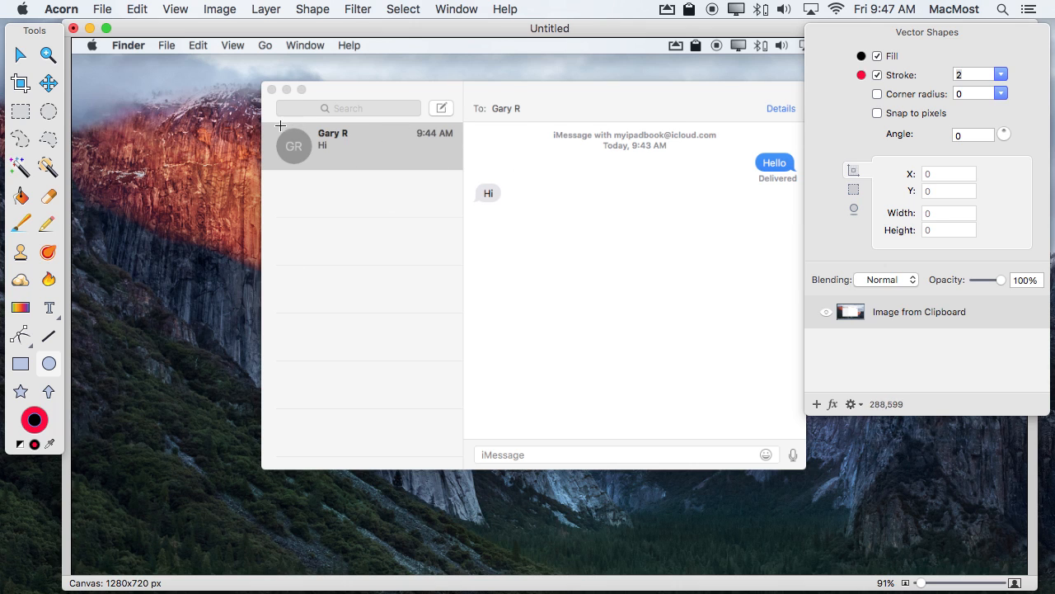
pyautogui.moveTo(267, 215)
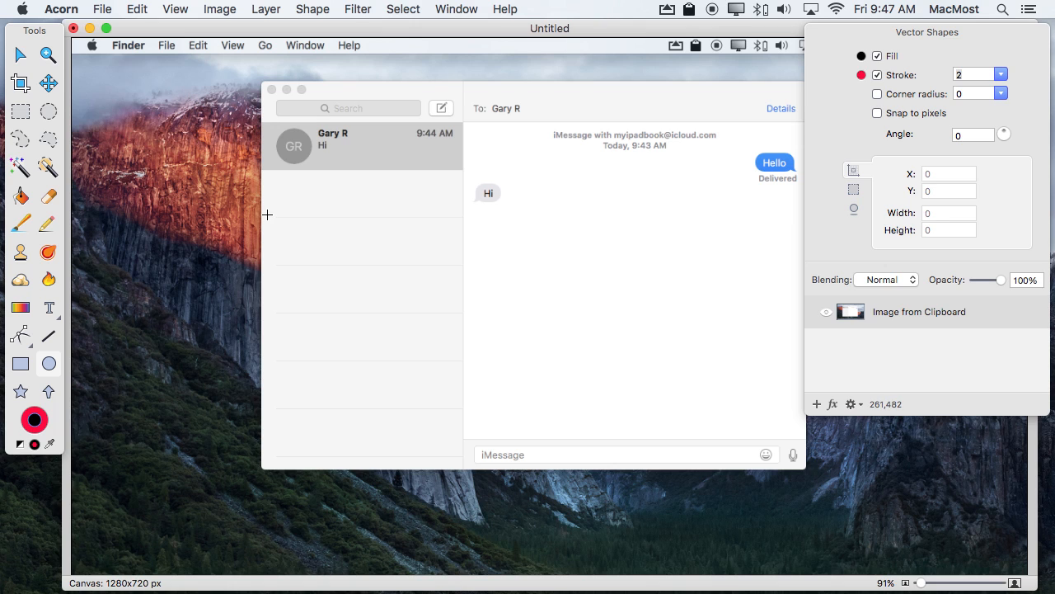
pyautogui.click(102, 10)
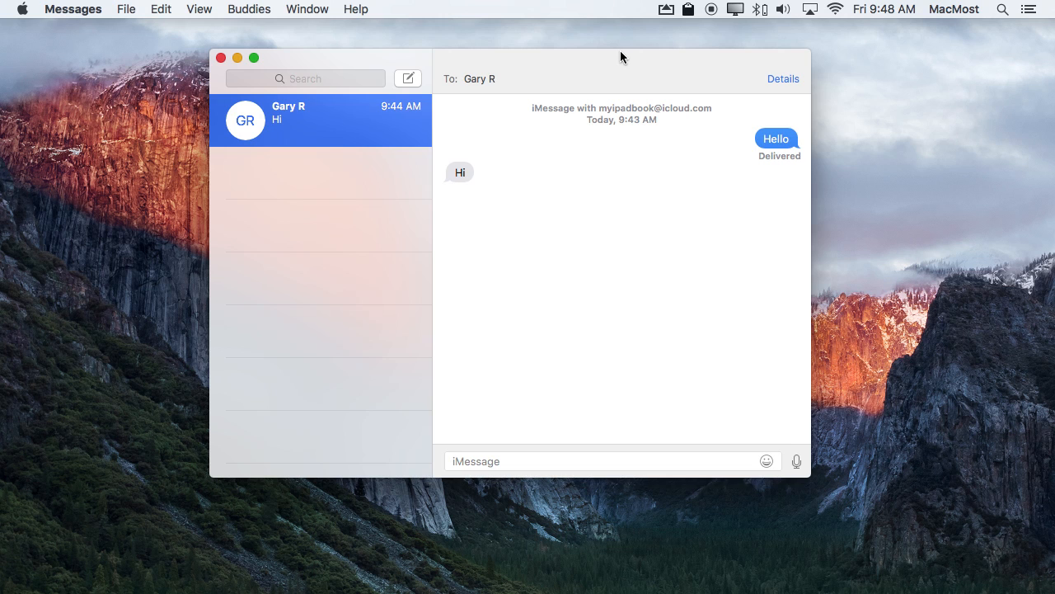
pyautogui.moveTo(566, 234)
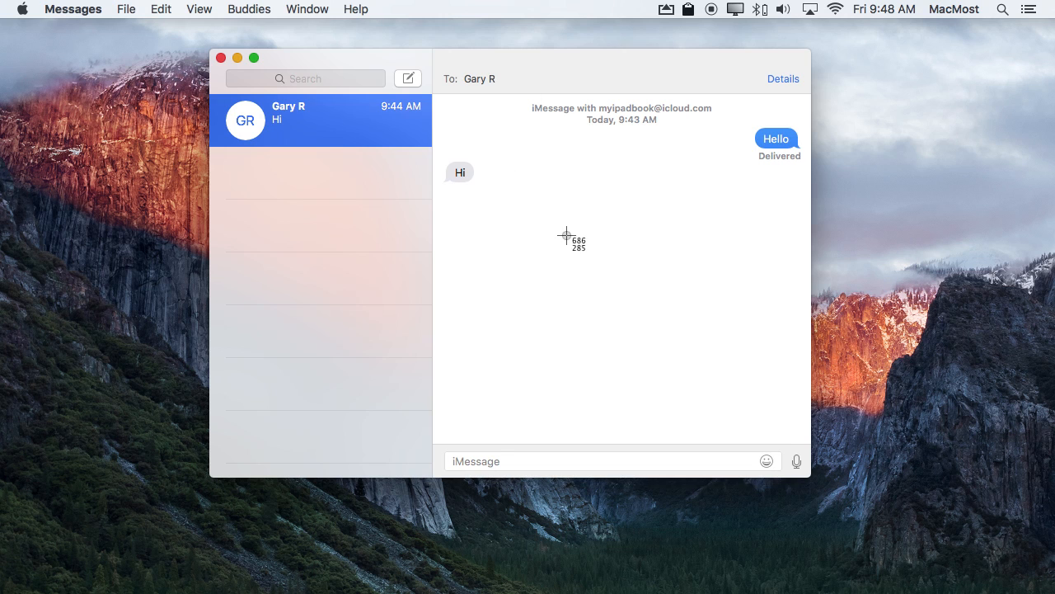
pyautogui.moveTo(534, 208)
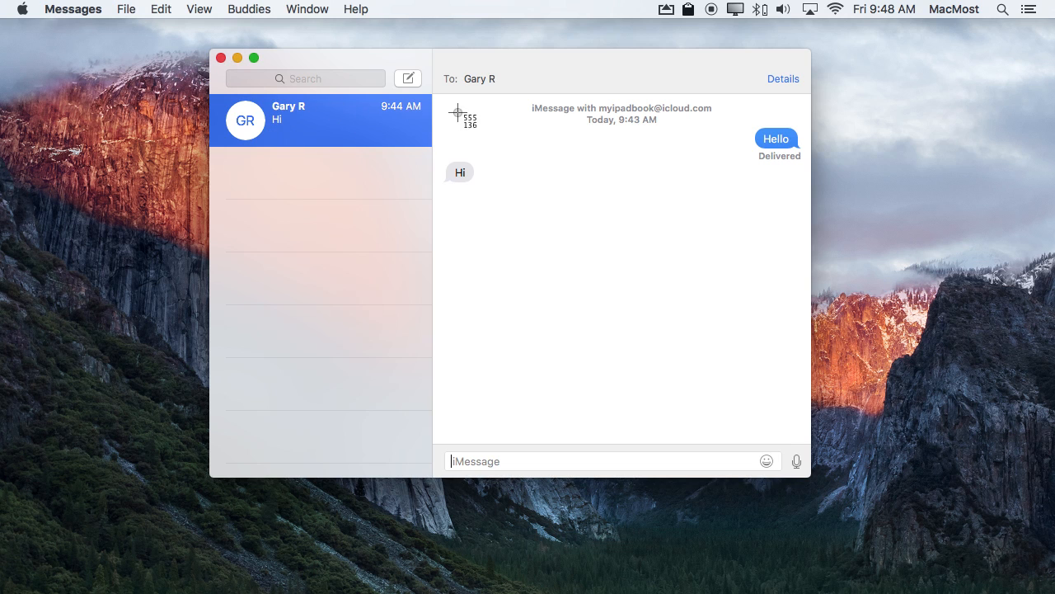
pyautogui.moveTo(442, 95)
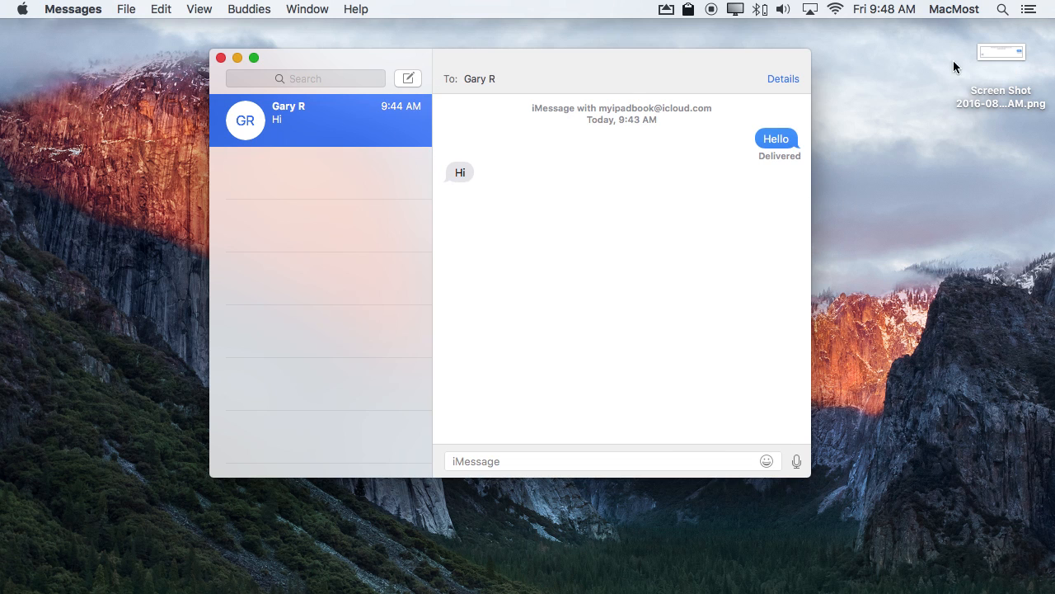
# - Select the new selected-area screenshot PNG saved on the Desktop
pyautogui.click(1001, 51)
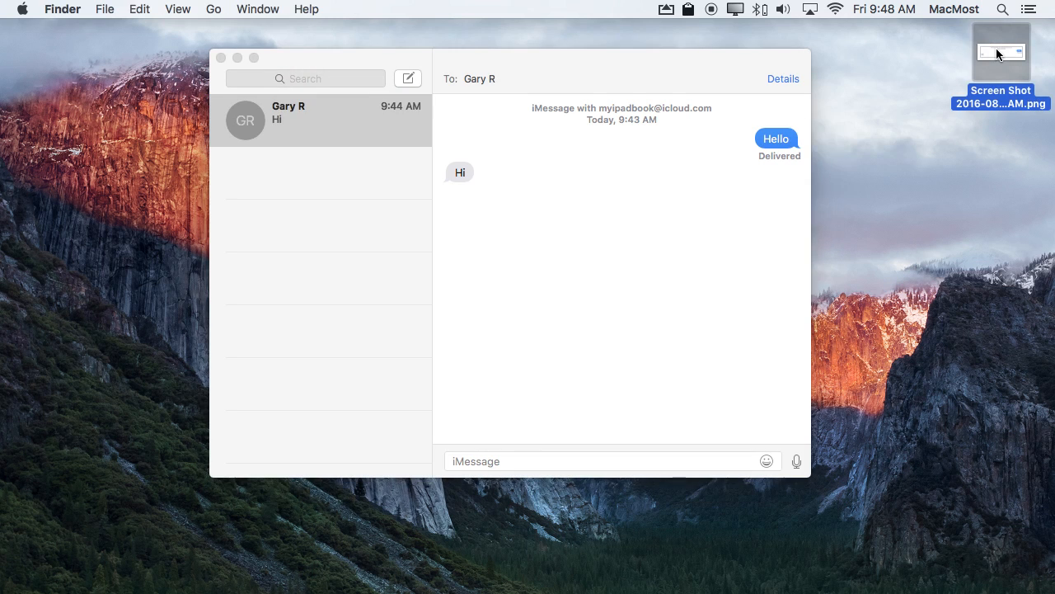
pyautogui.moveTo(895, 185)
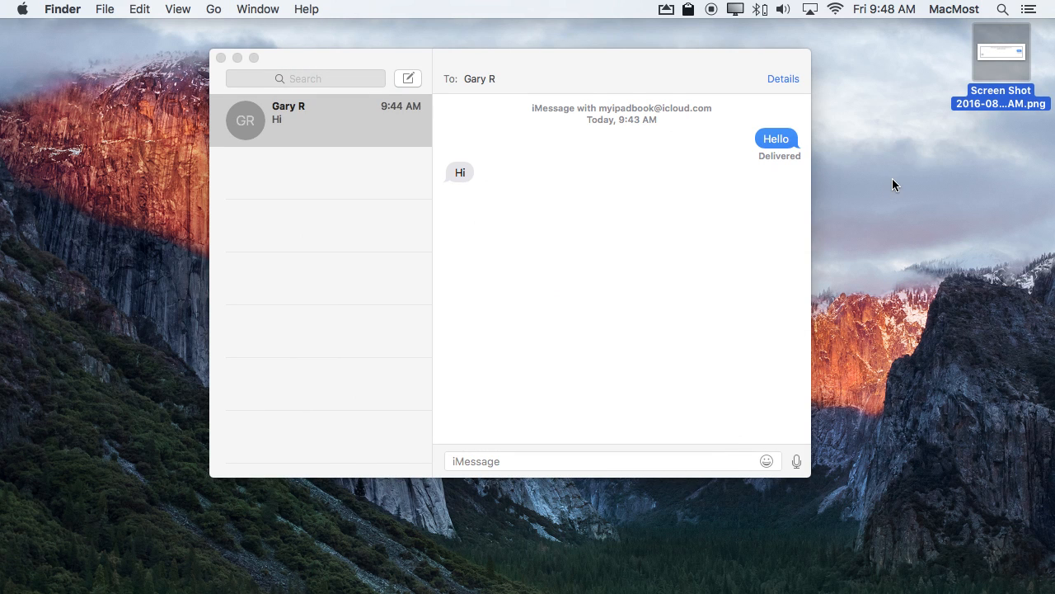
pyautogui.moveTo(1000, 53)
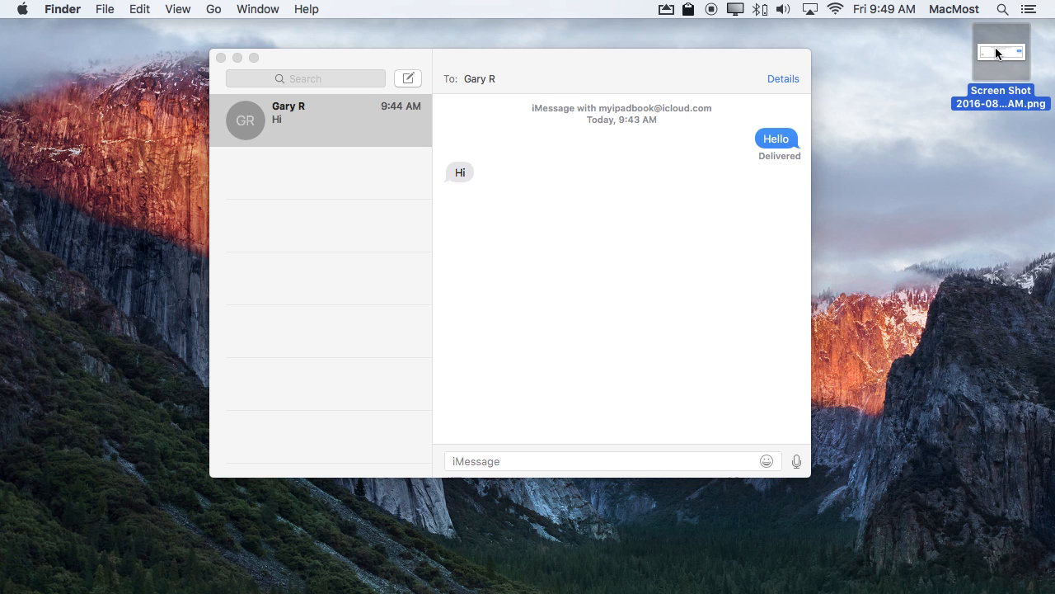
pyautogui.moveTo(992, 567)
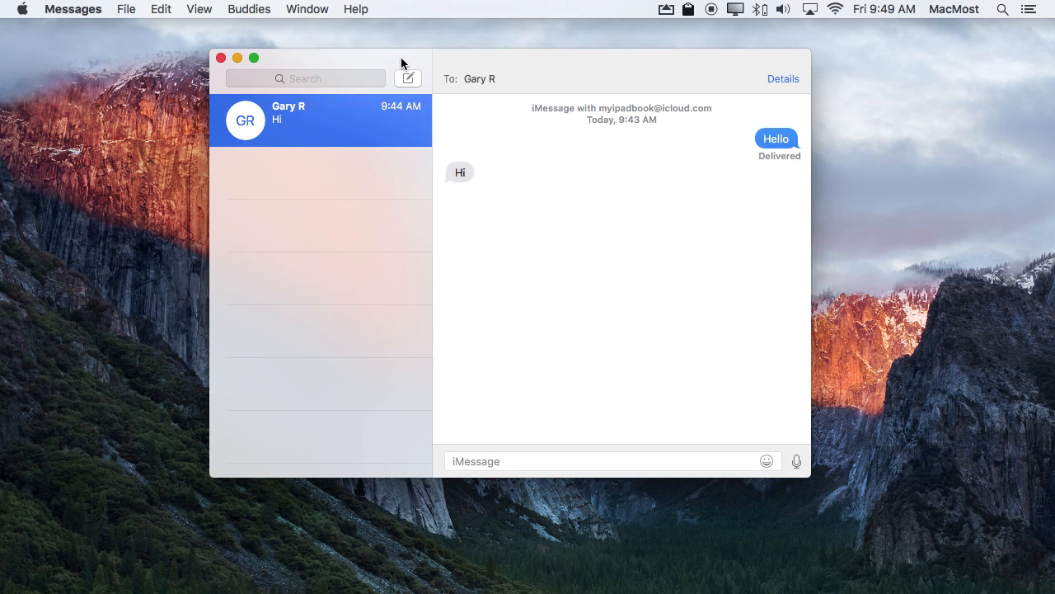
pyautogui.moveTo(534, 98)
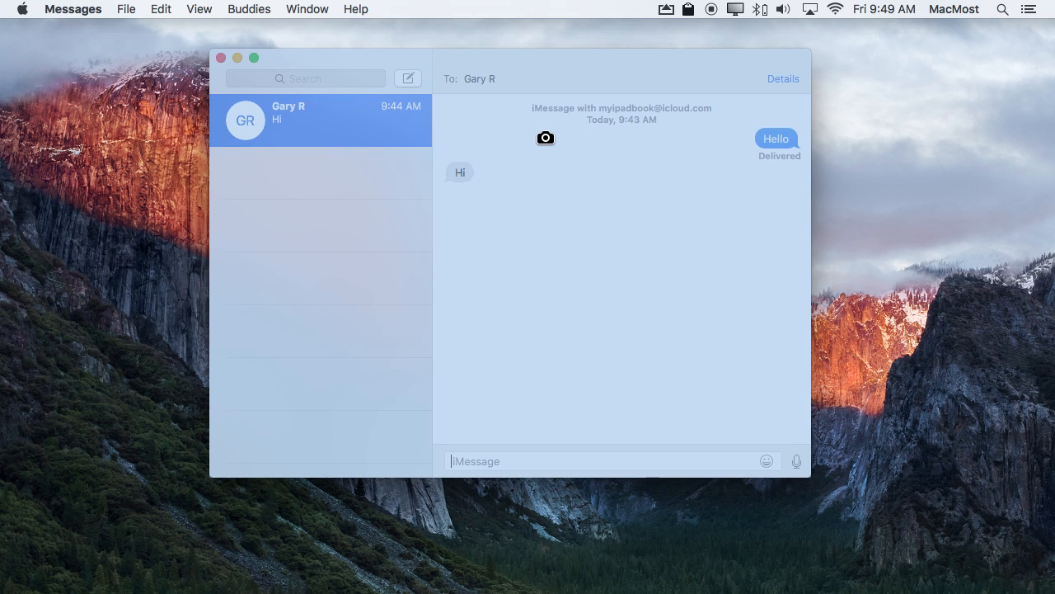
pyautogui.moveTo(366, 137)
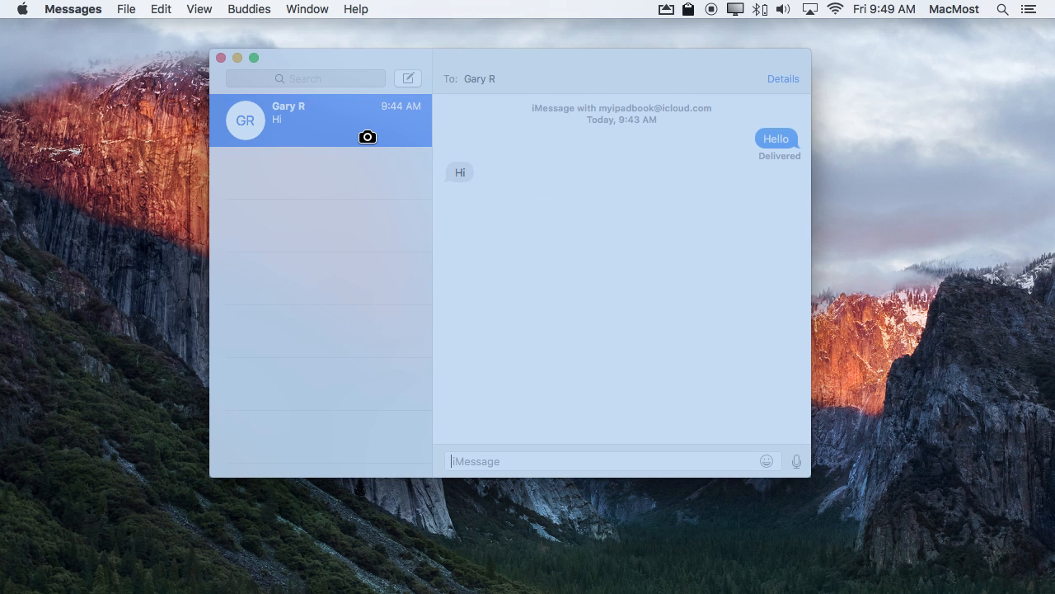
pyautogui.moveTo(389, 181)
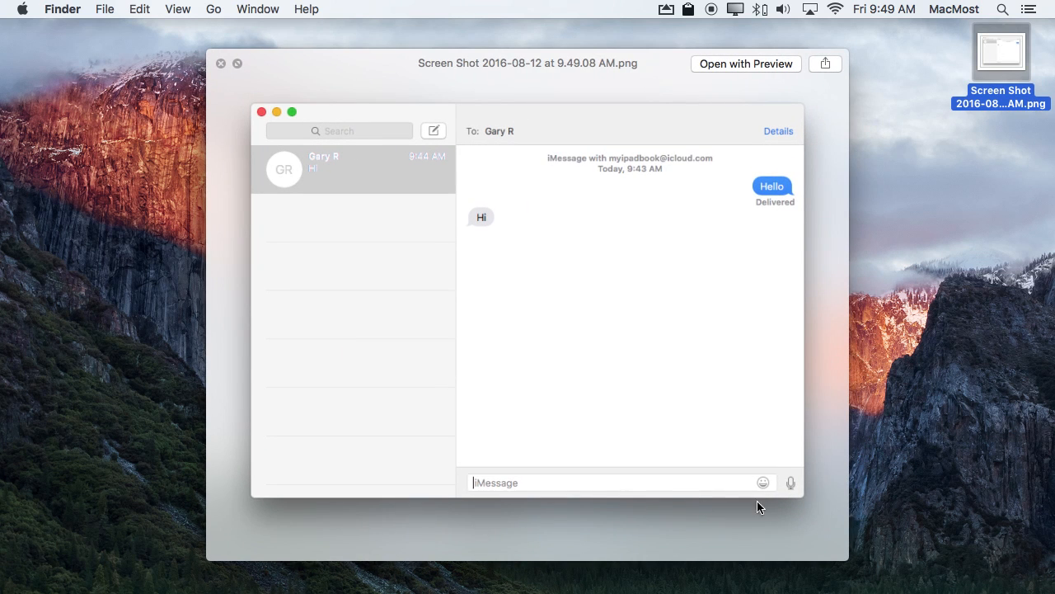
pyautogui.moveTo(234, 77)
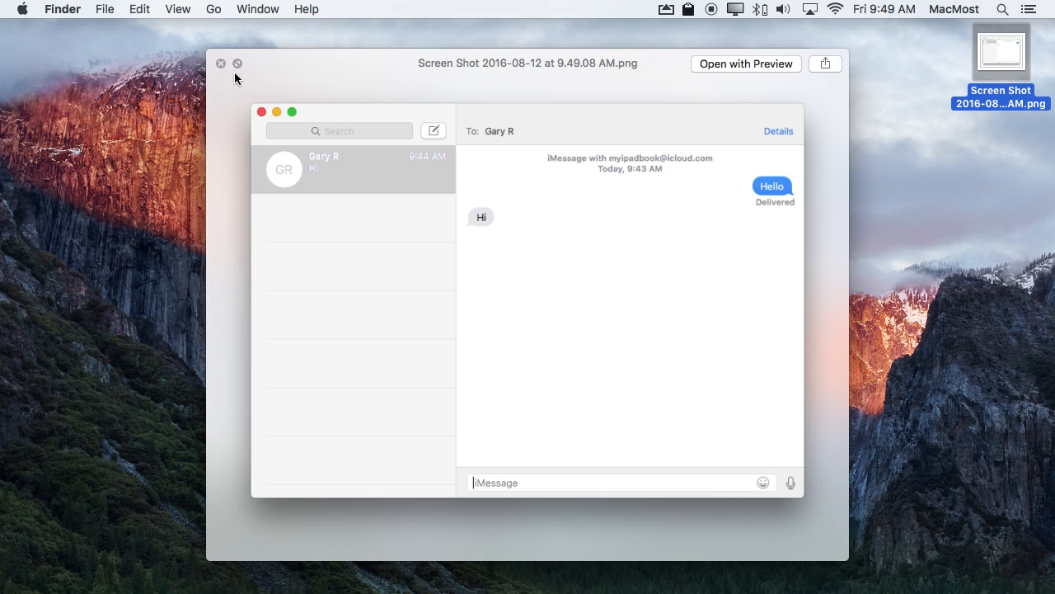
pyautogui.moveTo(353, 220)
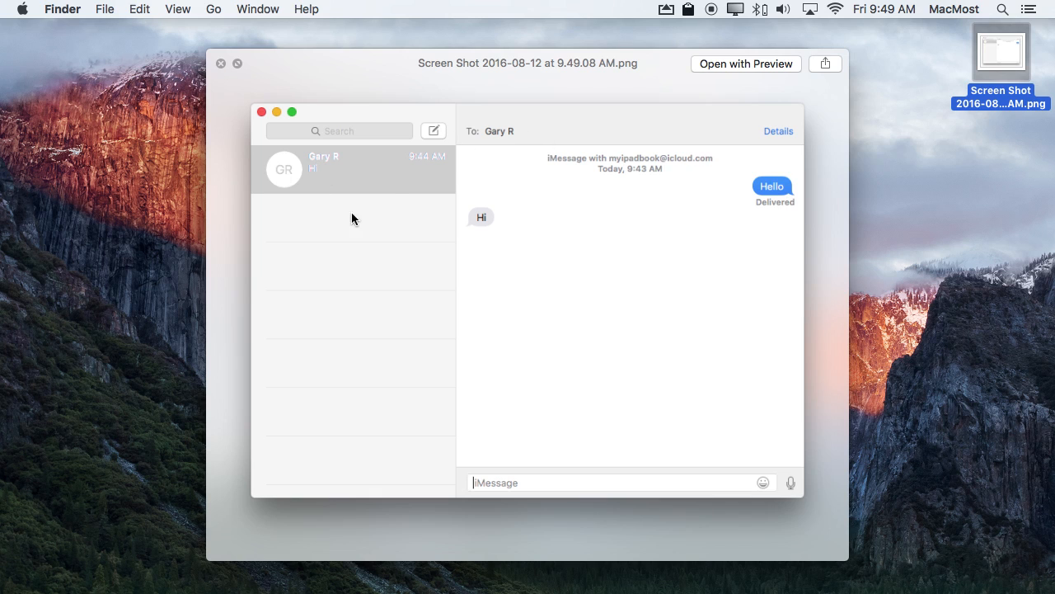
pyautogui.moveTo(260, 168)
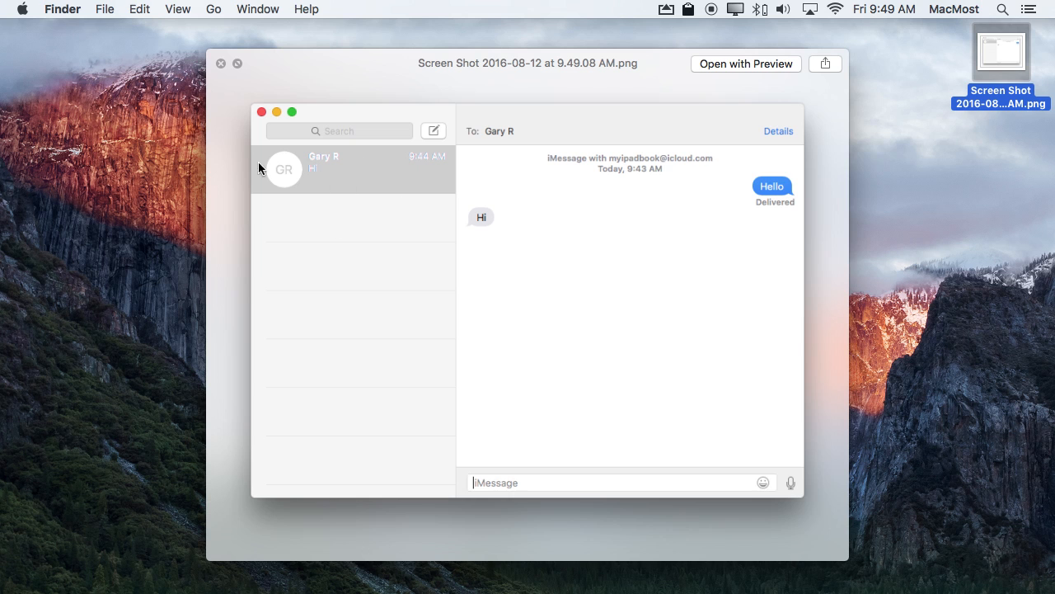
pyautogui.moveTo(221, 68)
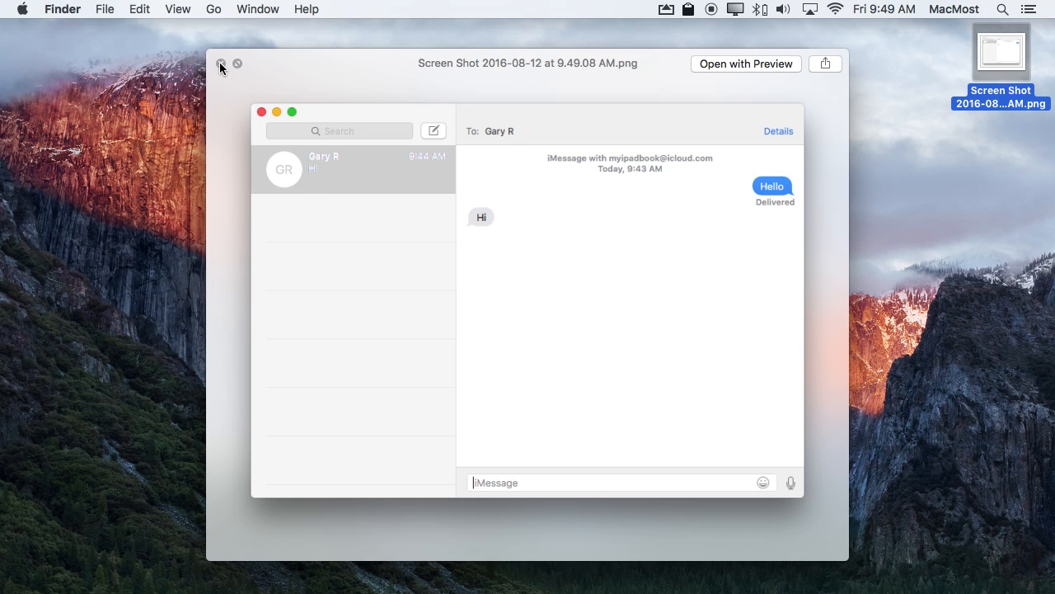
# - Close the Quick Look preview of the Messages window screenshot
pyautogui.click(221, 66)
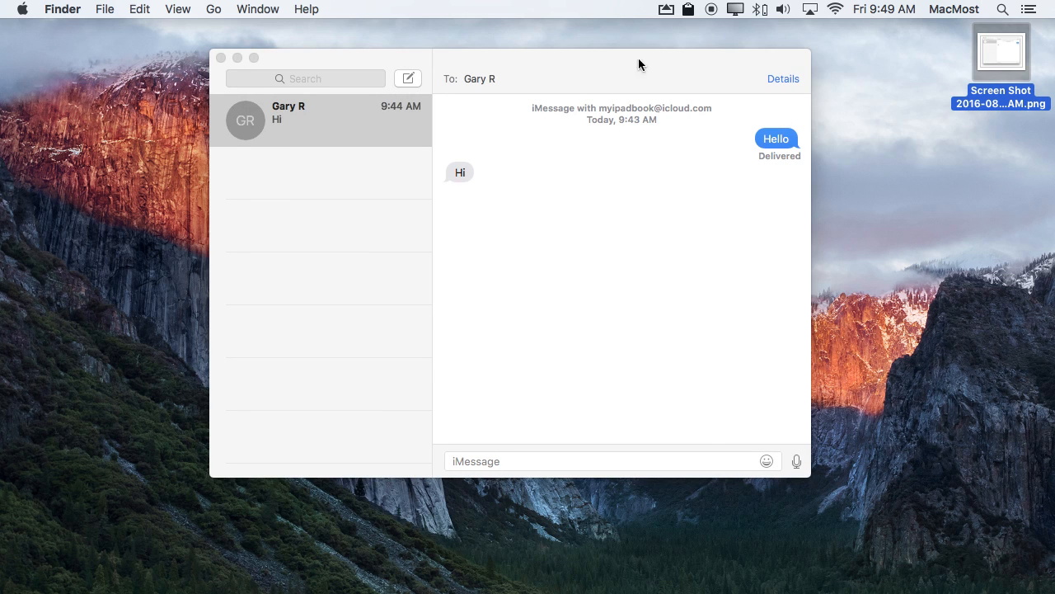
pyautogui.moveTo(519, 145)
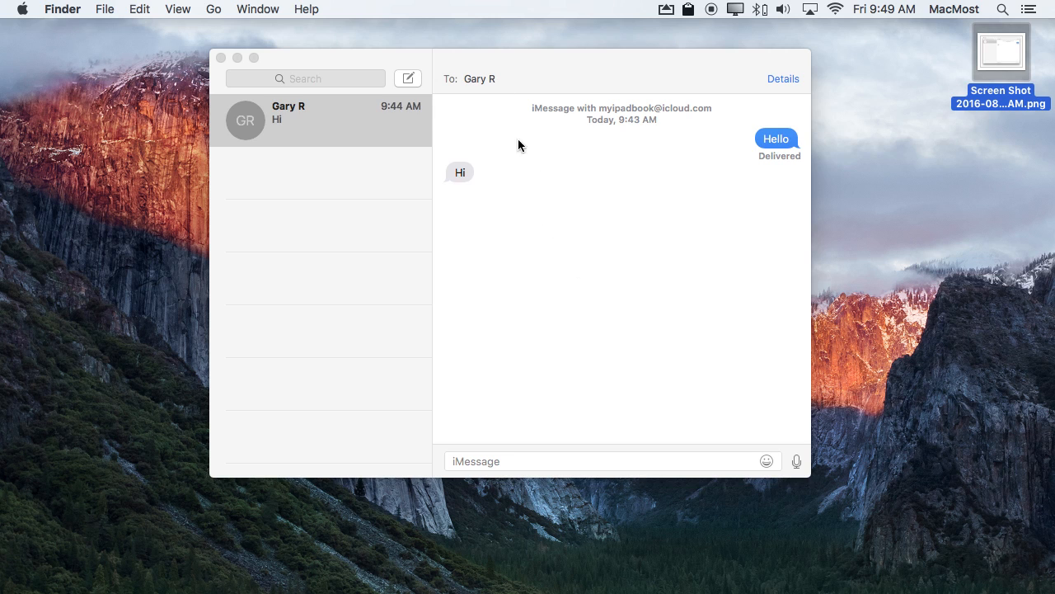
pyautogui.moveTo(543, 155)
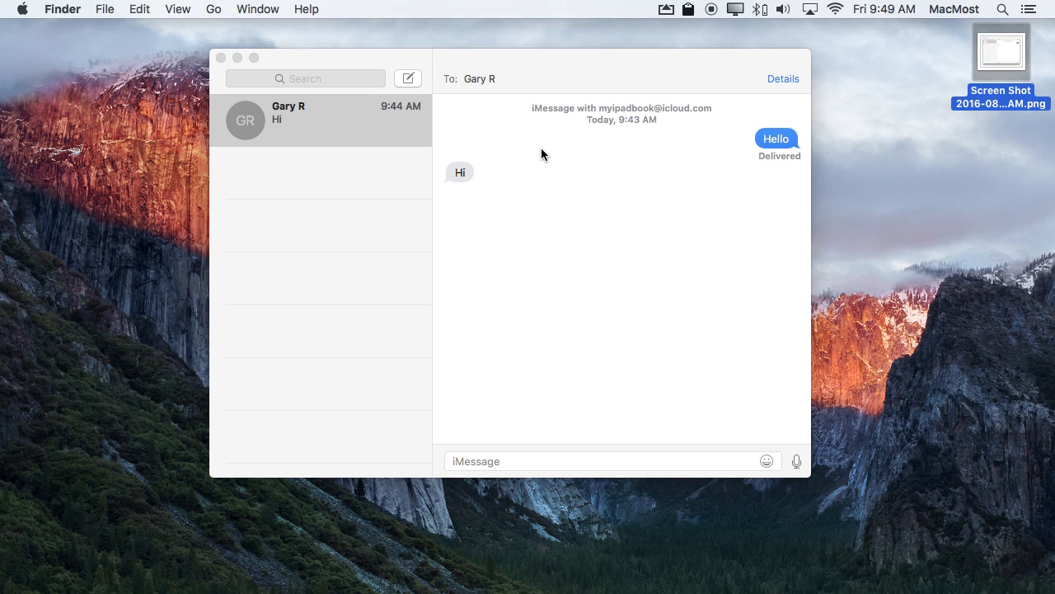
pyautogui.moveTo(508, 132)
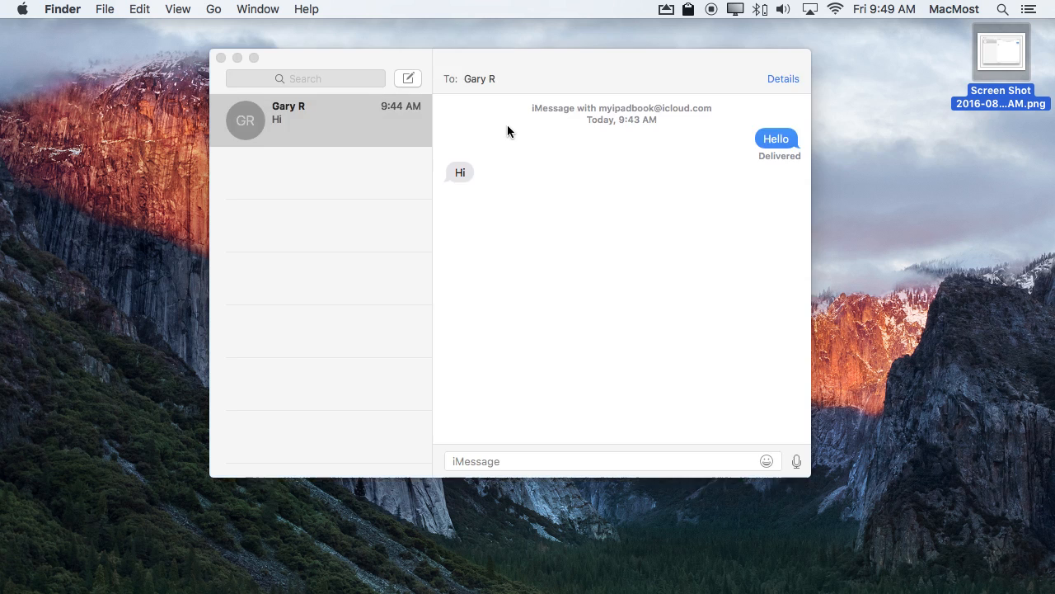
pyautogui.moveTo(715, 145)
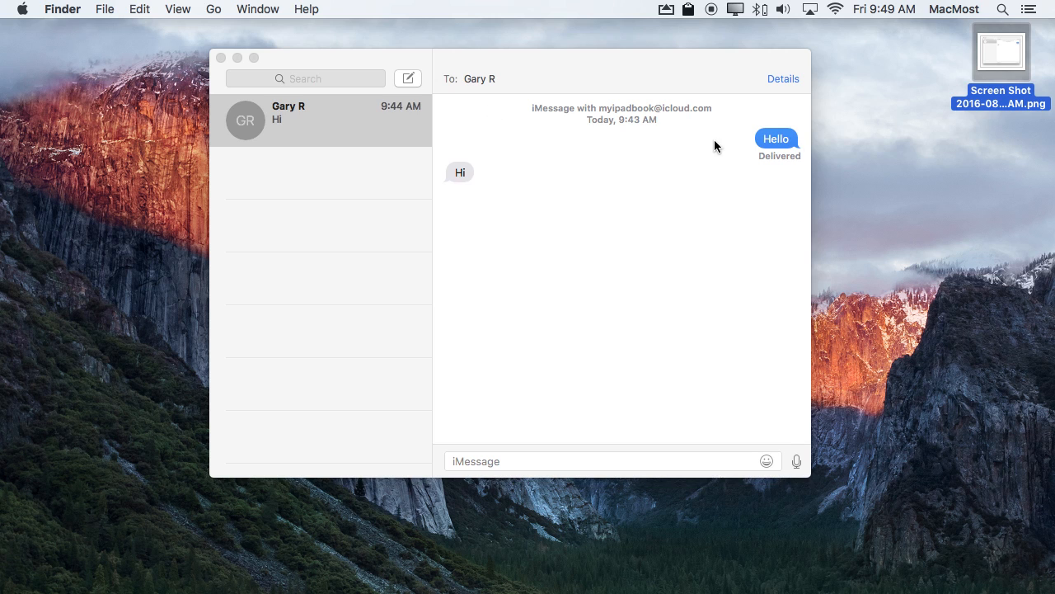
pyautogui.moveTo(505, 272)
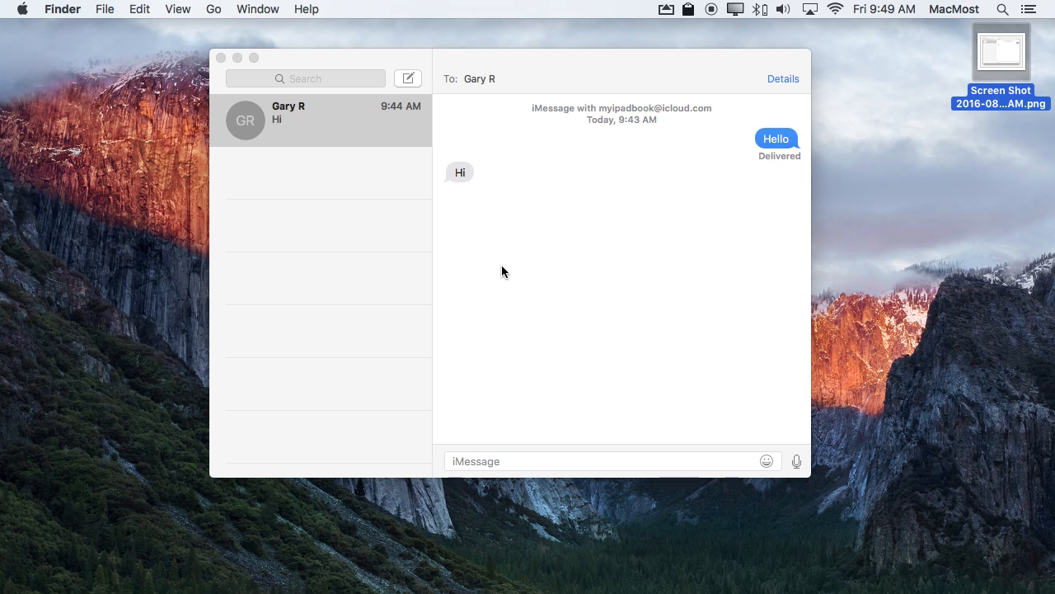
pyautogui.click(611, 75)
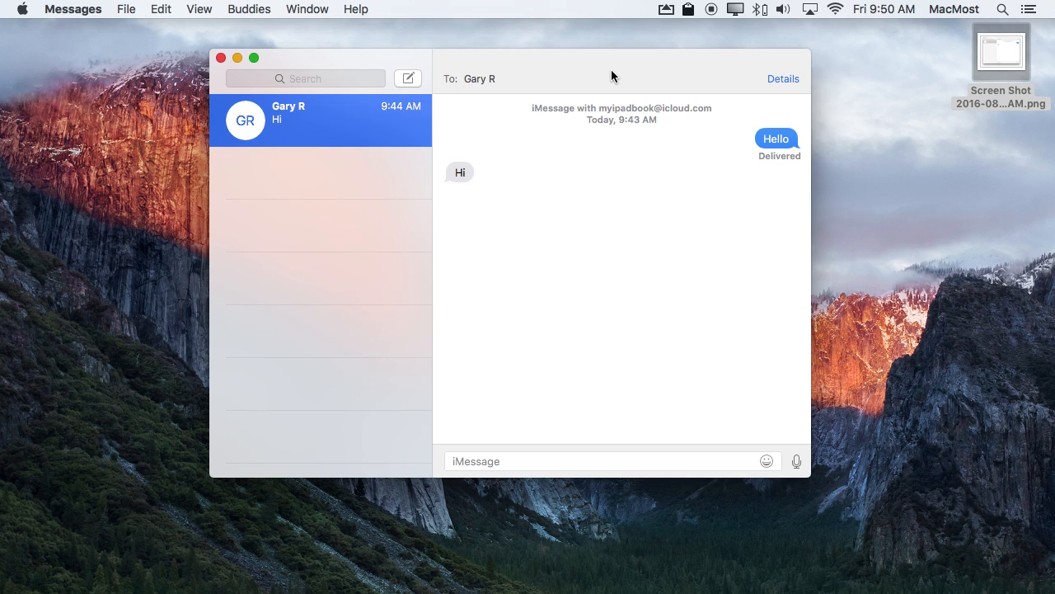
# - Make Messages the active app, ready to type in the open conversation
pyautogui.click(610, 460)
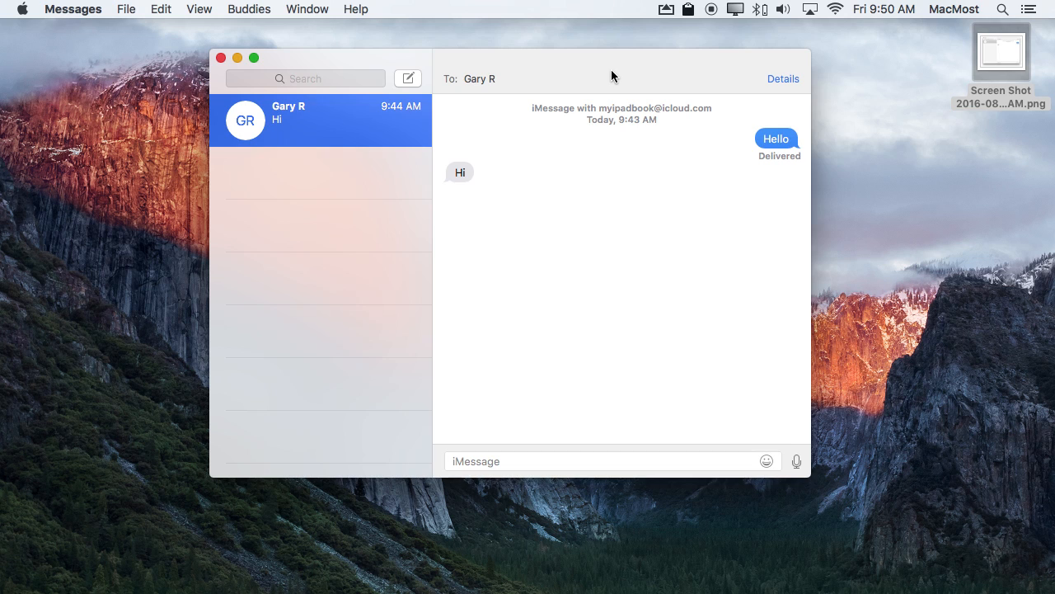
pyautogui.click(577, 460)
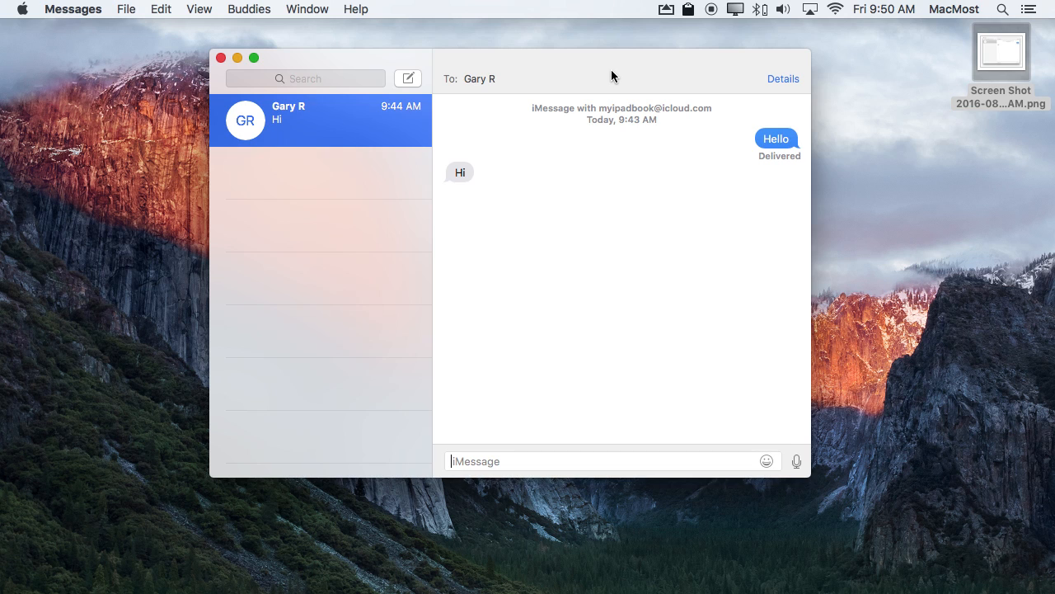